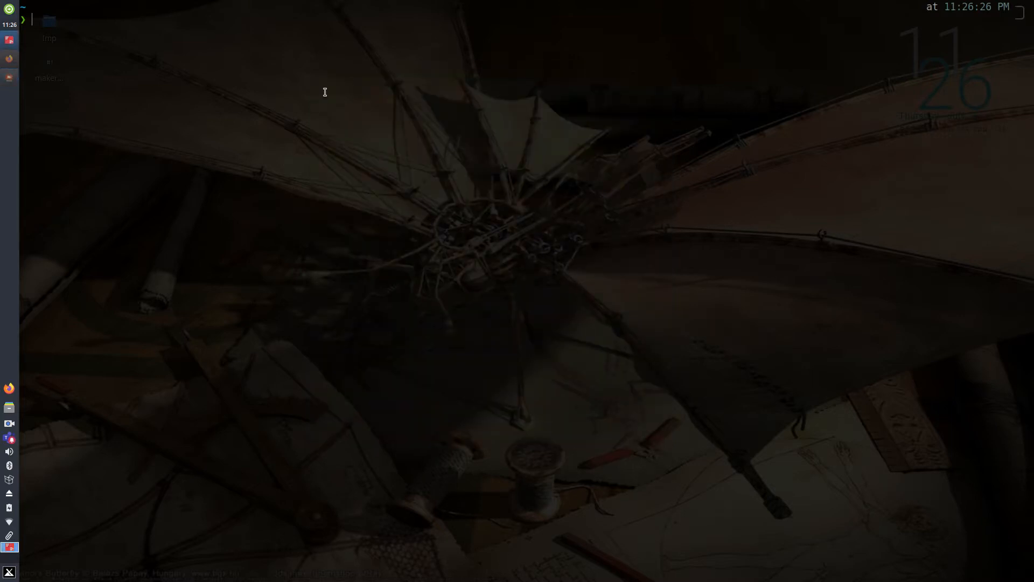
Start Vim on the .vimrc file from the terminal
text(vim .vi)
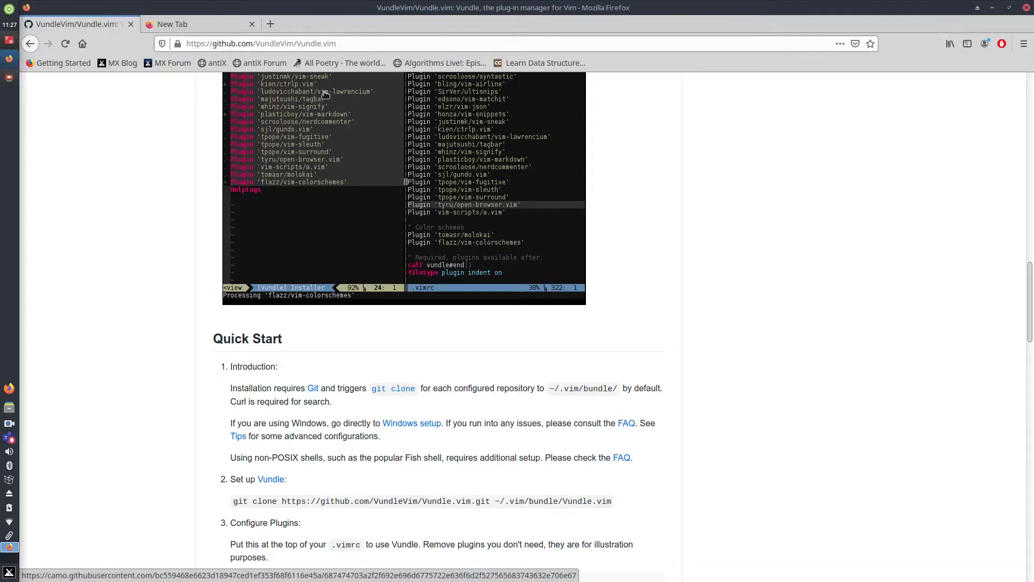
Scroll the Vundle README to the Quick Start 'Configure Plugins' code block
scroll(up, 3)
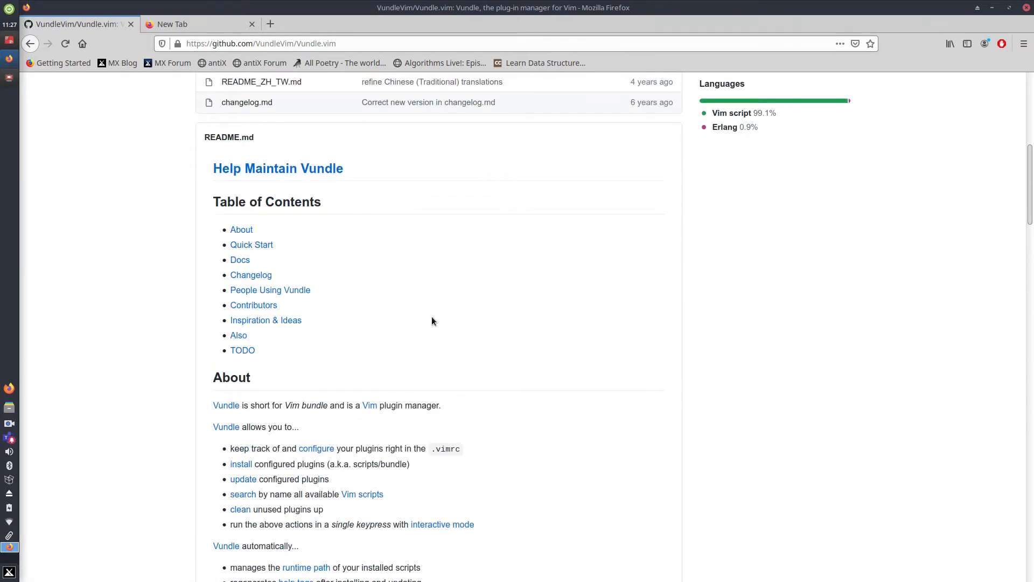
scroll(up, 3)
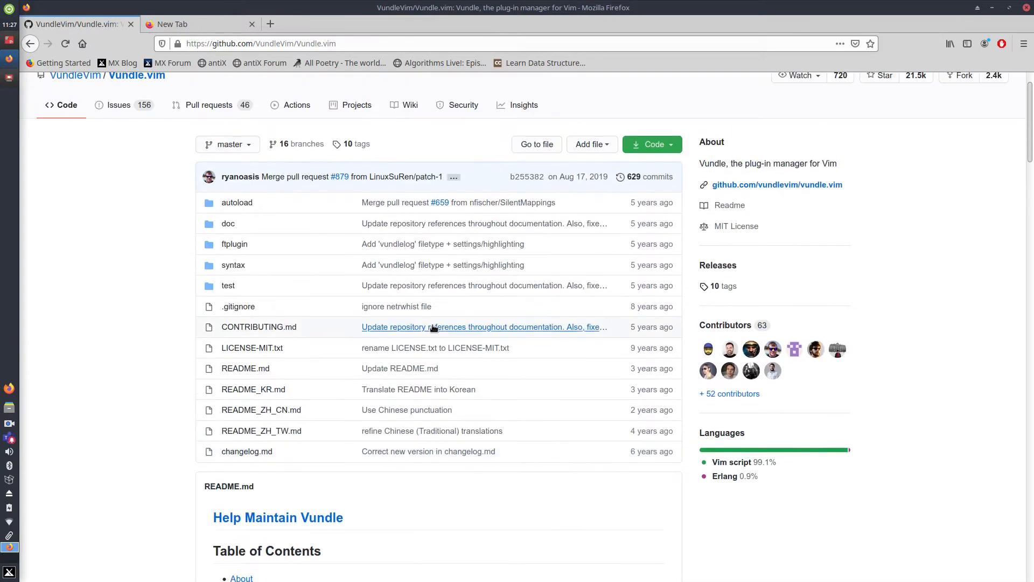
scroll(down, 3)
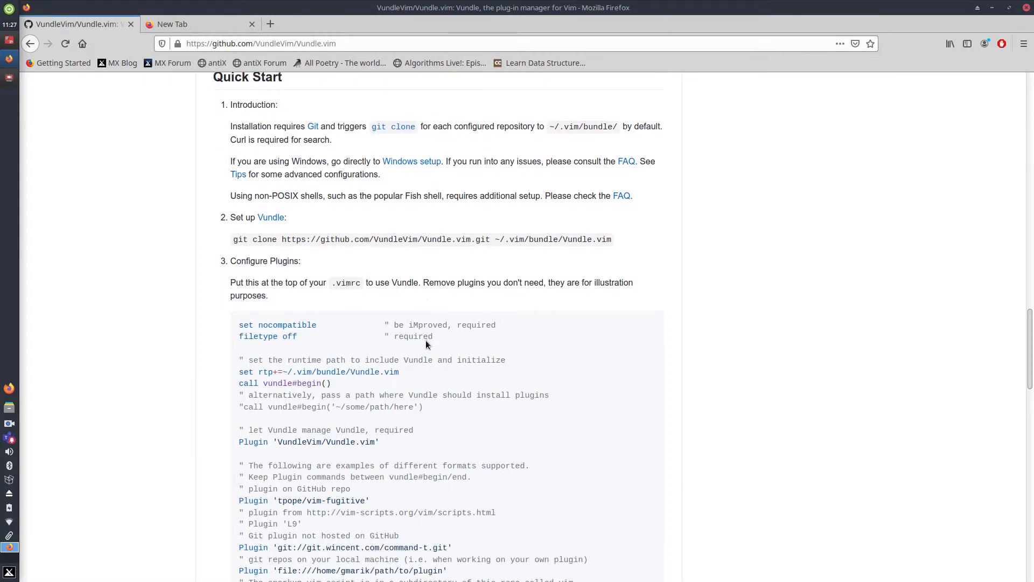
scroll(up, 3)
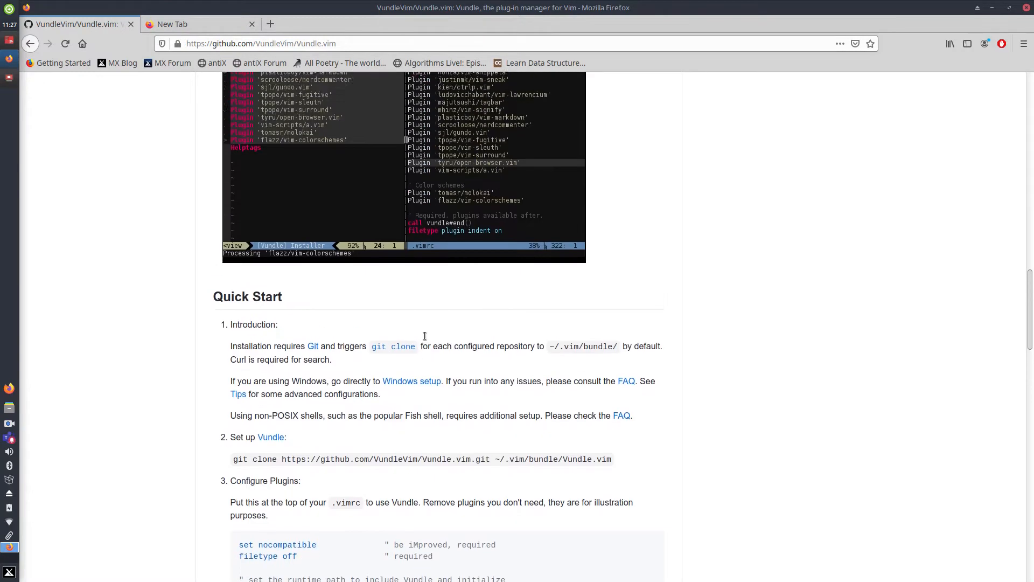
scroll(down, 3)
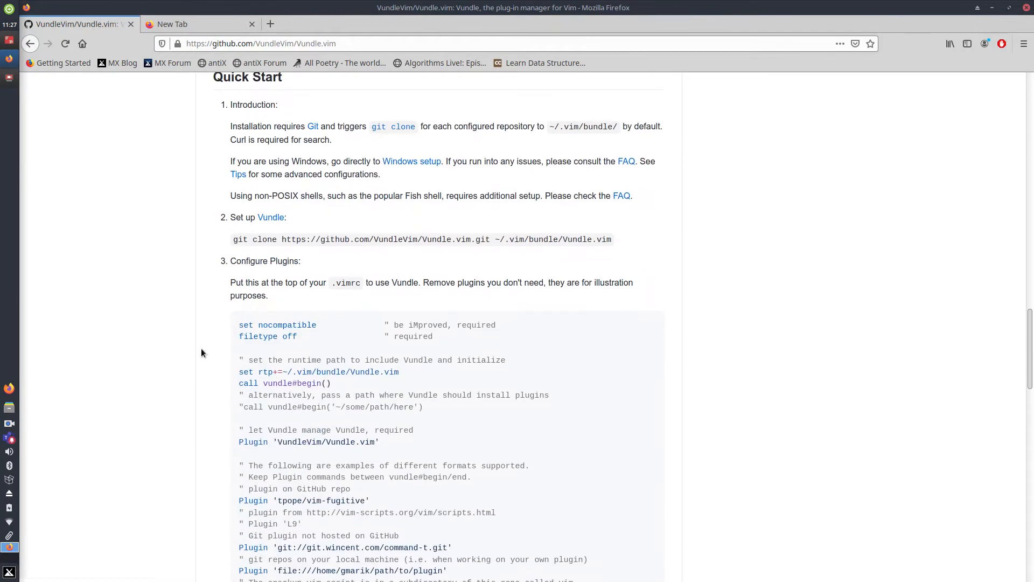
scroll(down, 3)
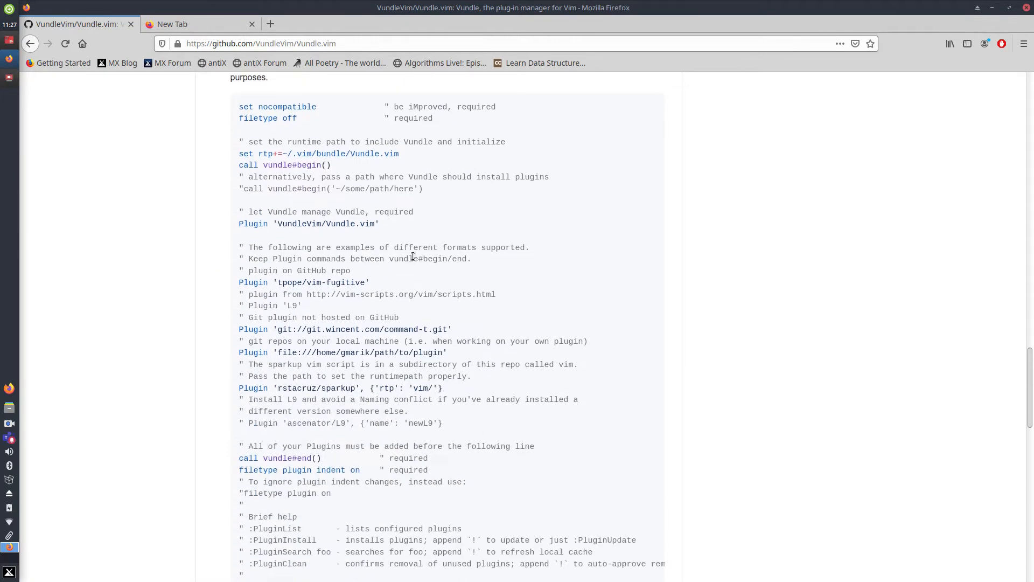
mouse_move(640, 255)
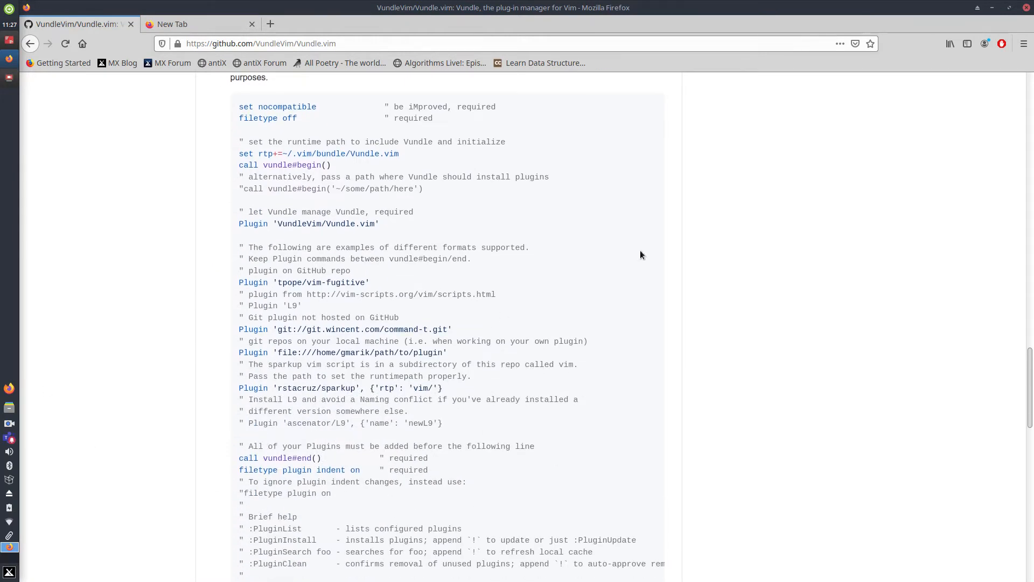
mouse_move(480, 367)
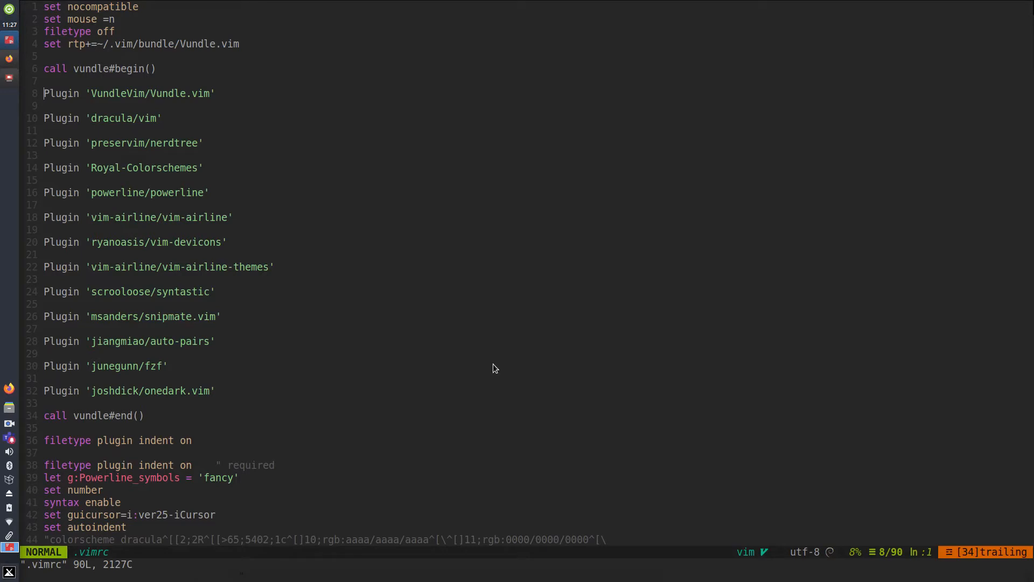
mouse_move(323, 300)
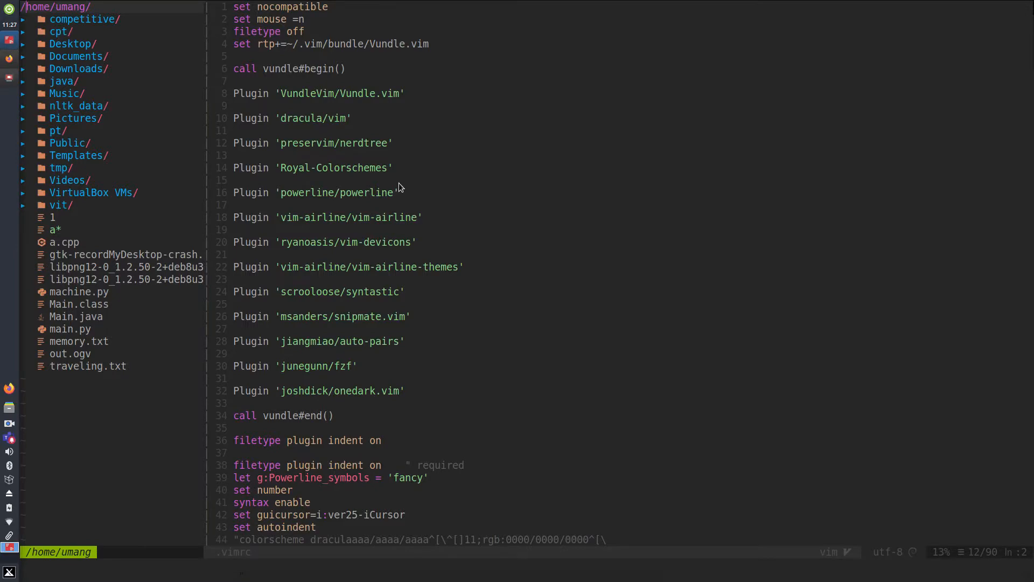
scroll(down, 3)
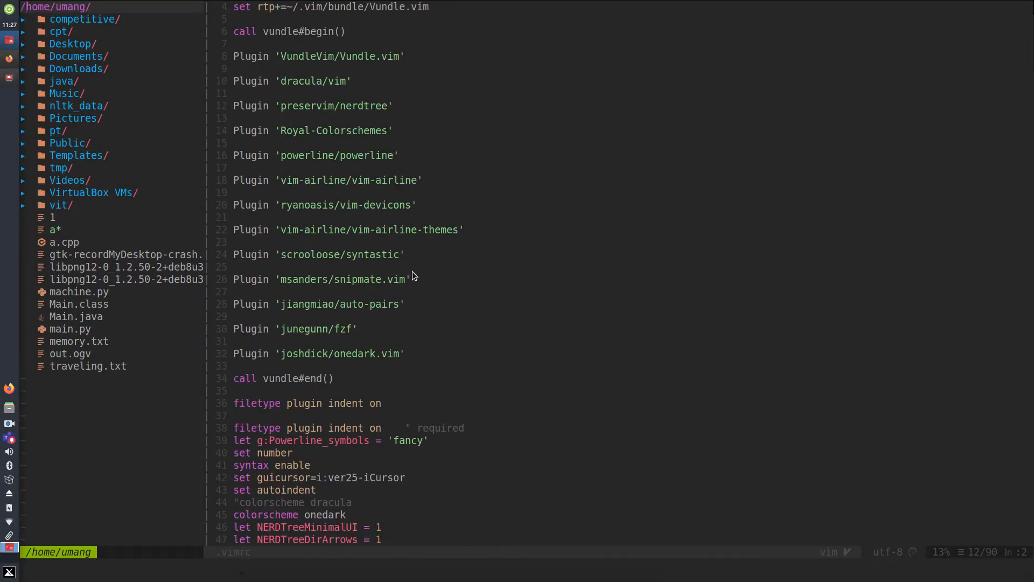
scroll(down, 3)
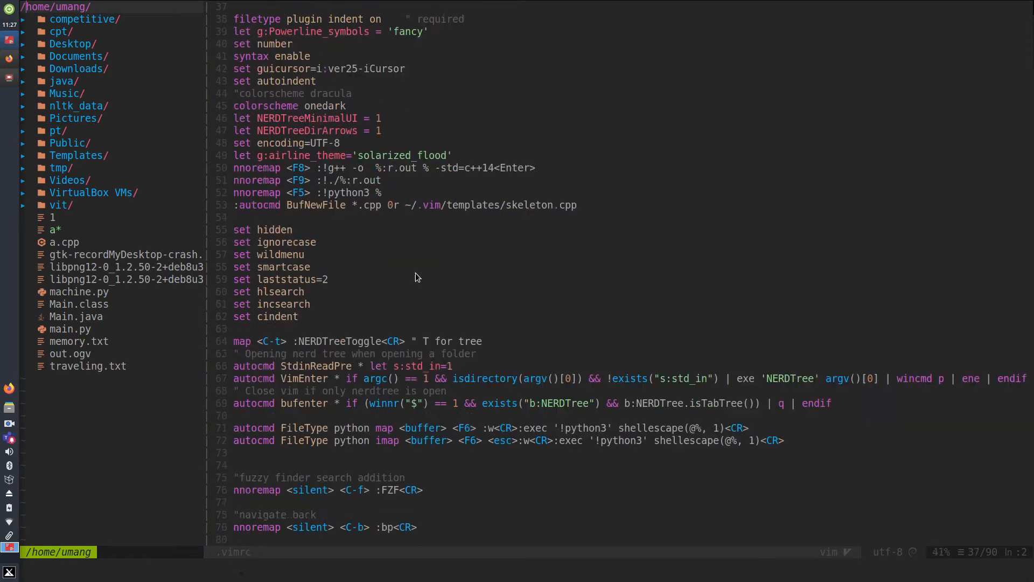
scroll(down, 3)
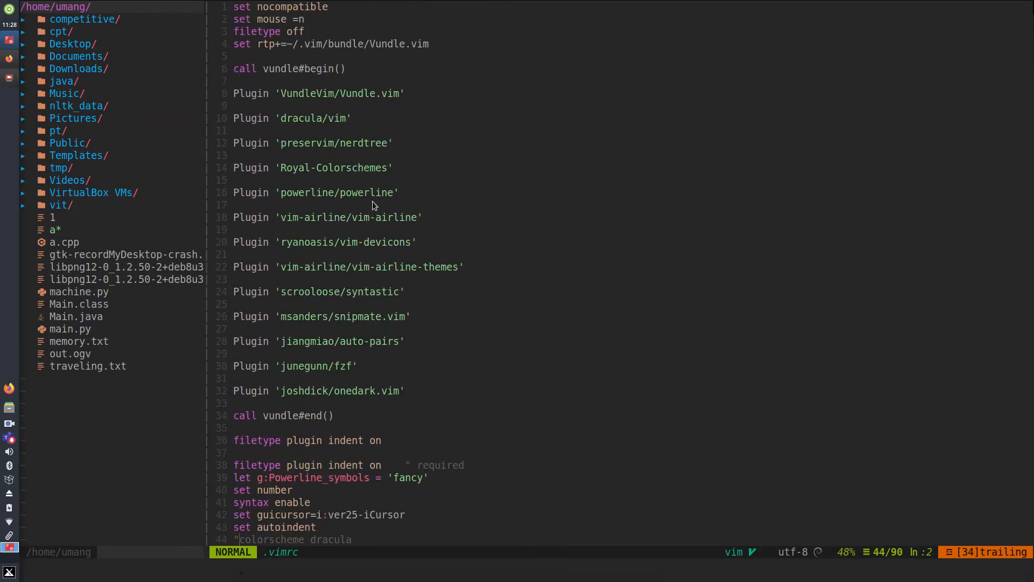
mouse_move(487, 302)
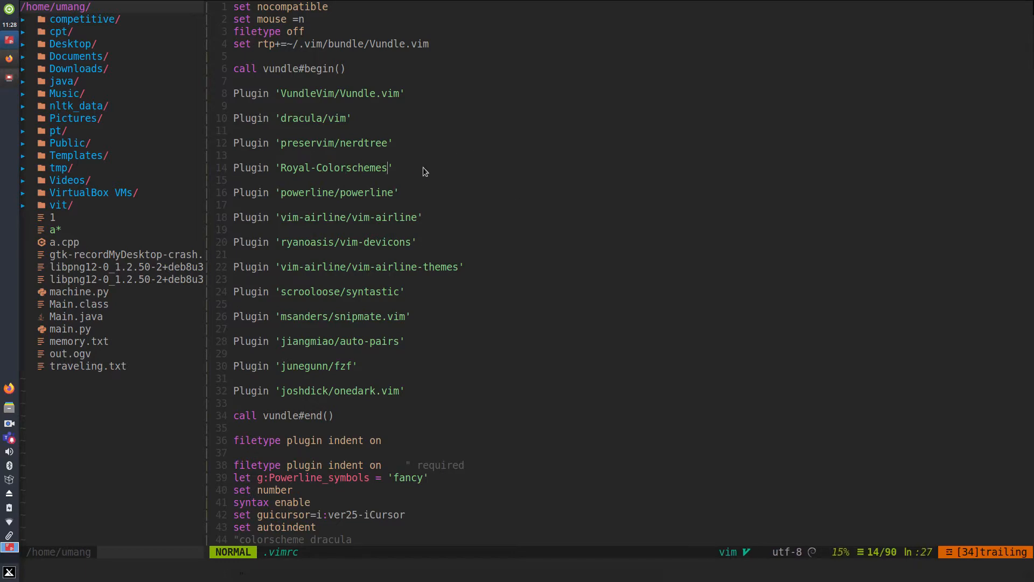
mouse_move(786, 385)
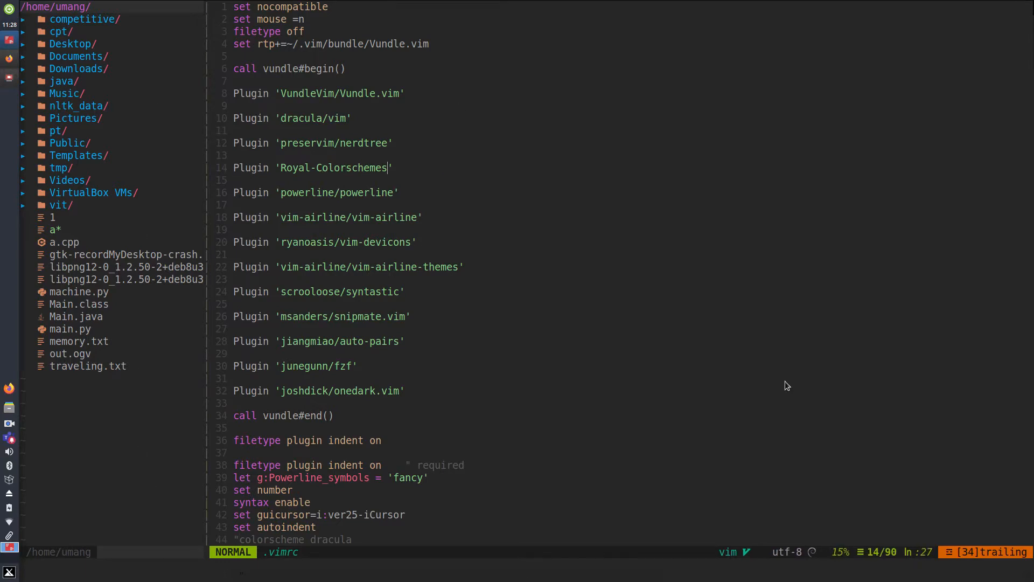
mouse_move(690, 117)
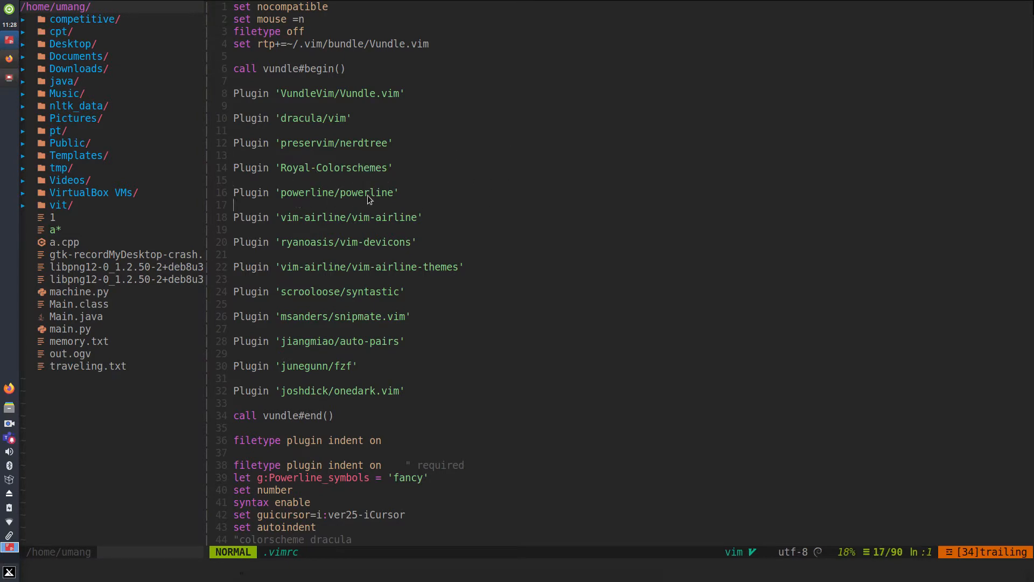
mouse_move(453, 579)
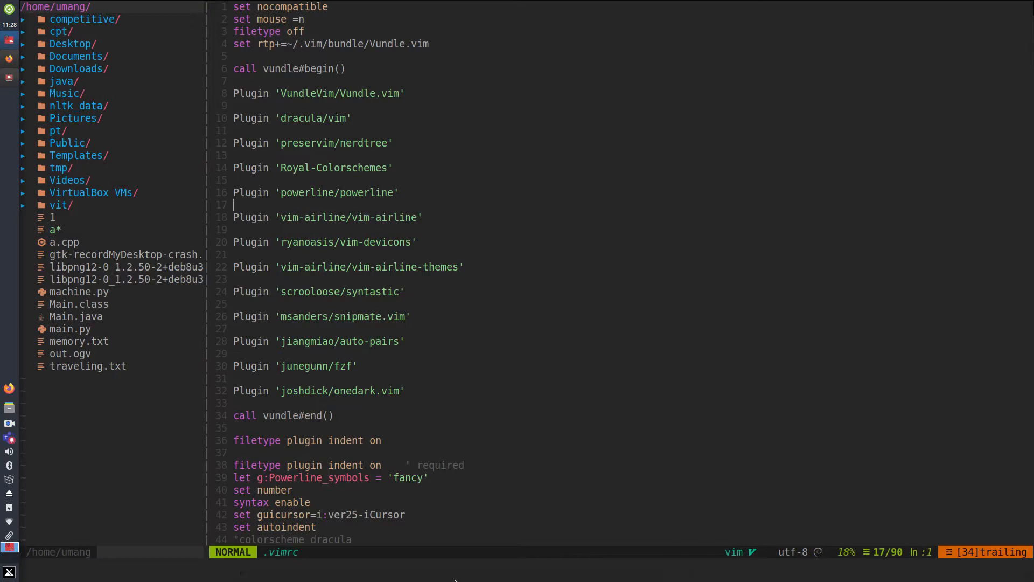
mouse_move(300, 555)
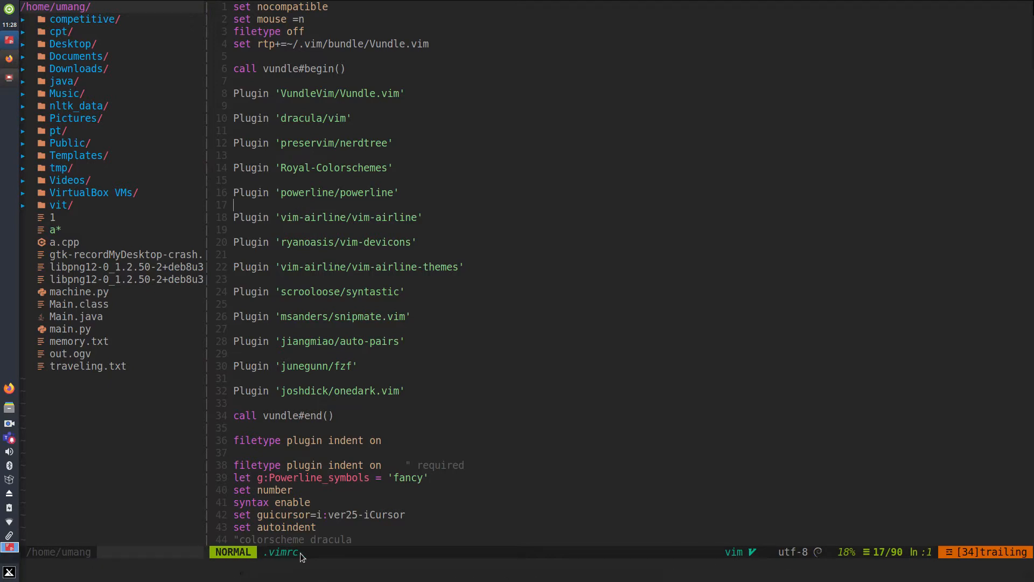
mouse_move(655, 434)
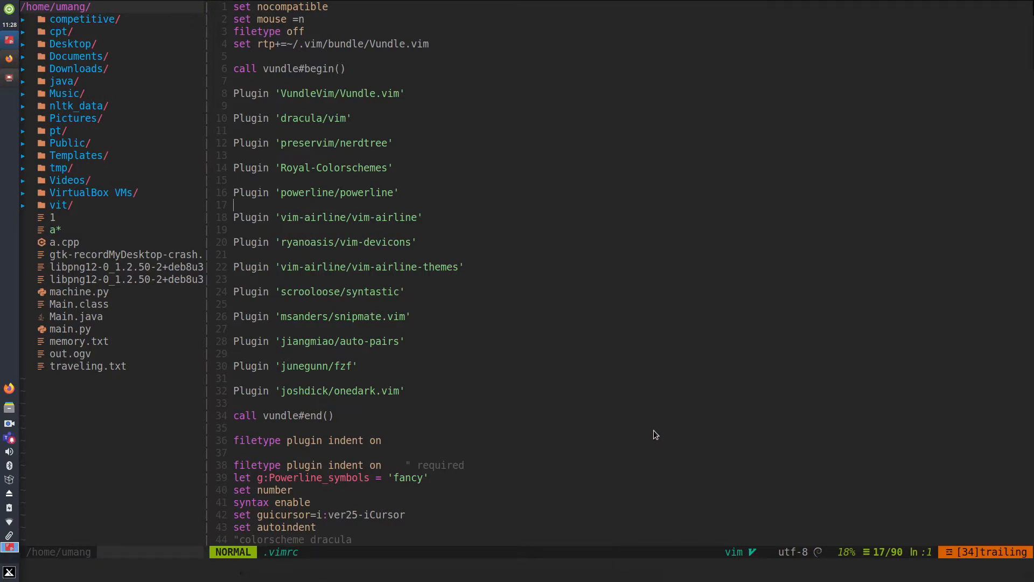
mouse_move(380, 247)
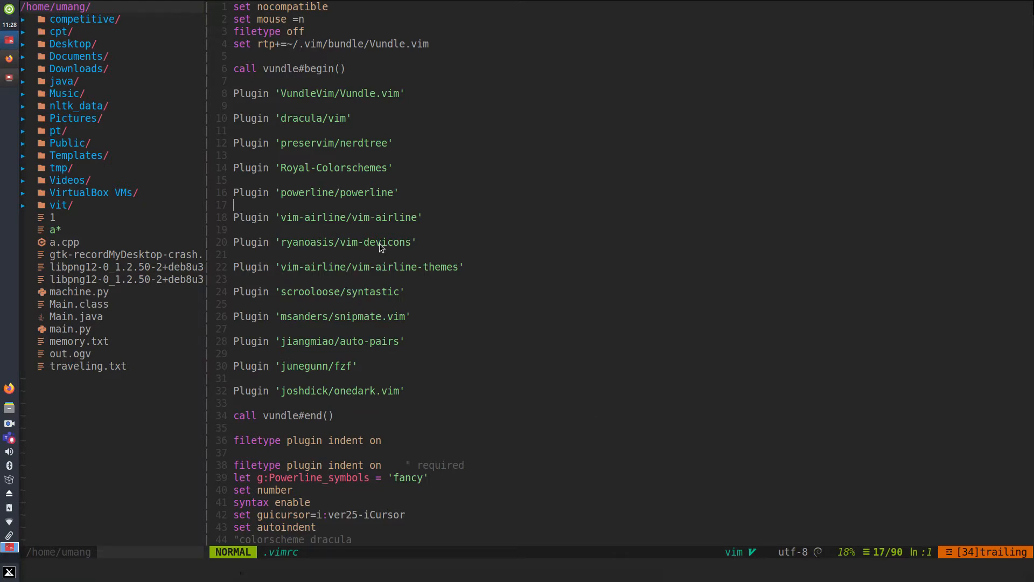
mouse_move(44, 297)
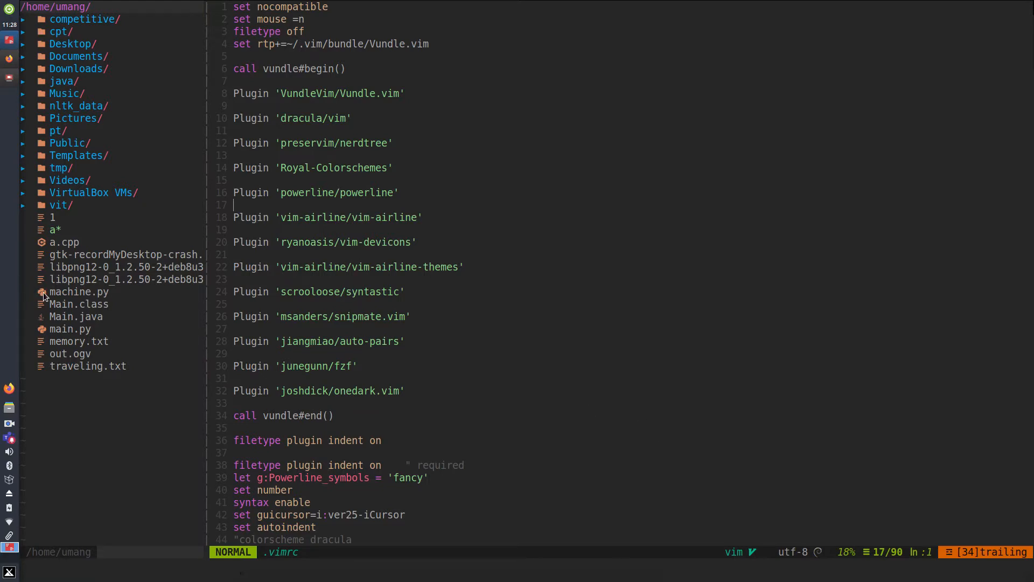
mouse_move(47, 193)
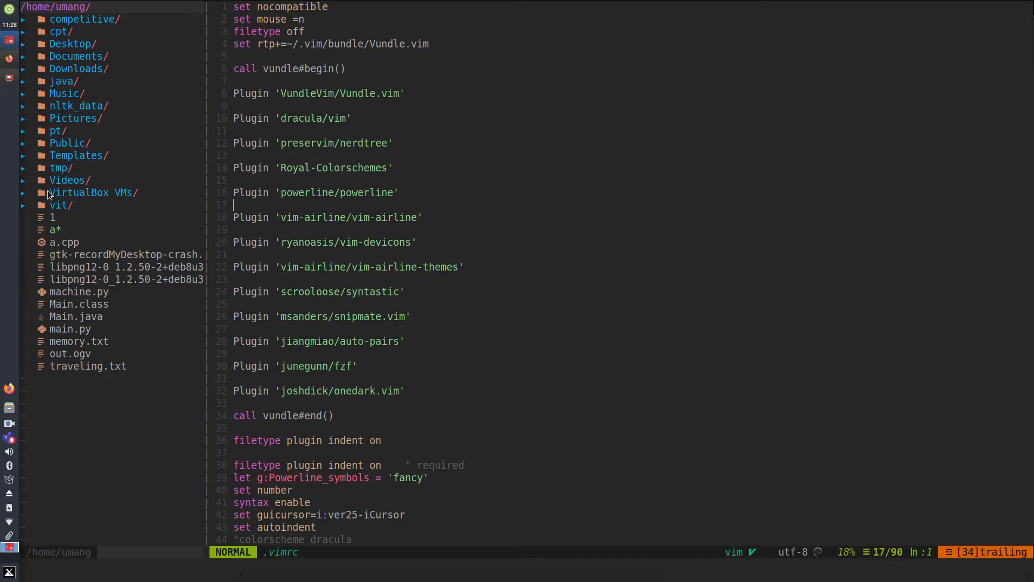
mouse_move(411, 287)
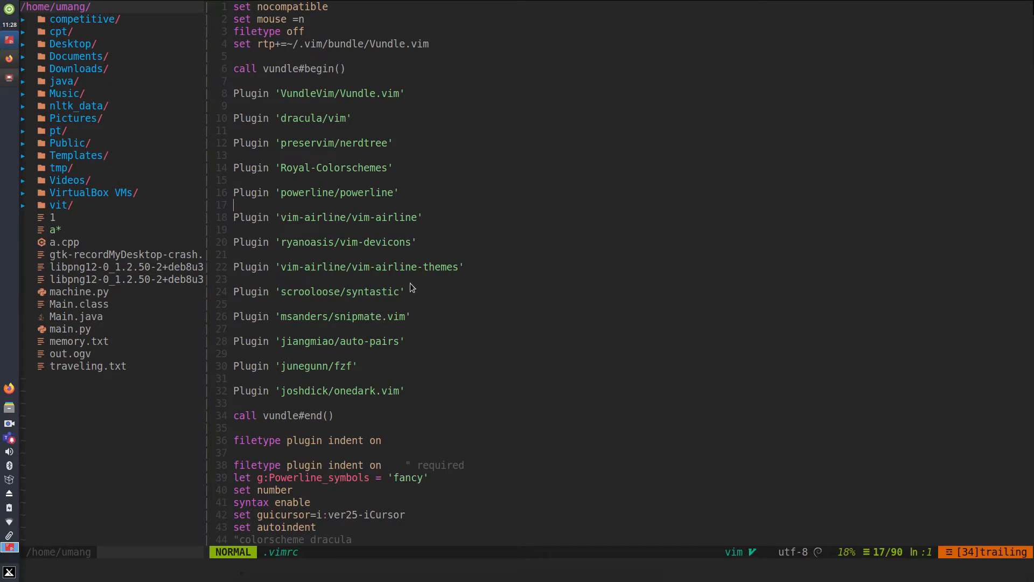
mouse_move(453, 278)
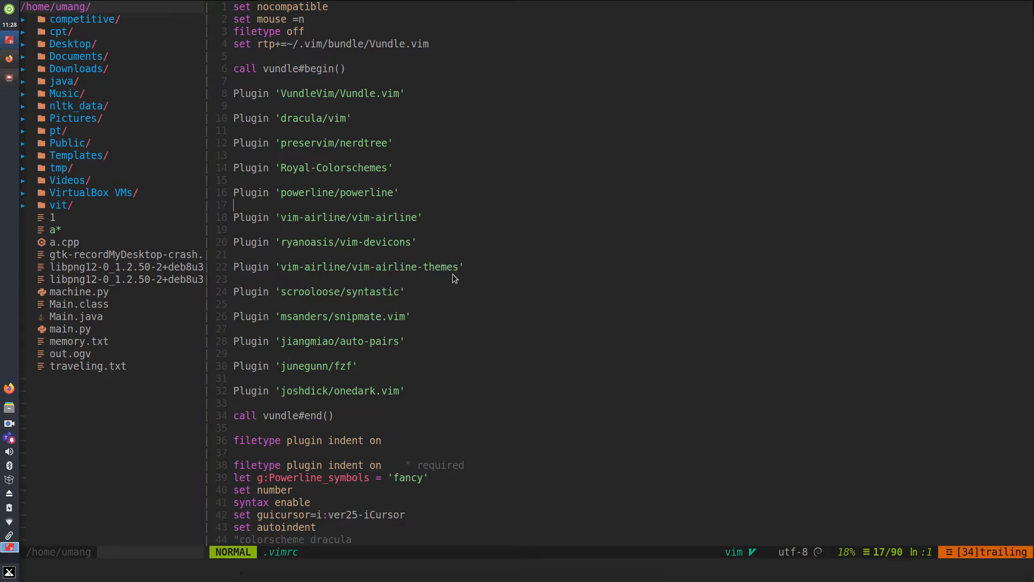
mouse_move(496, 286)
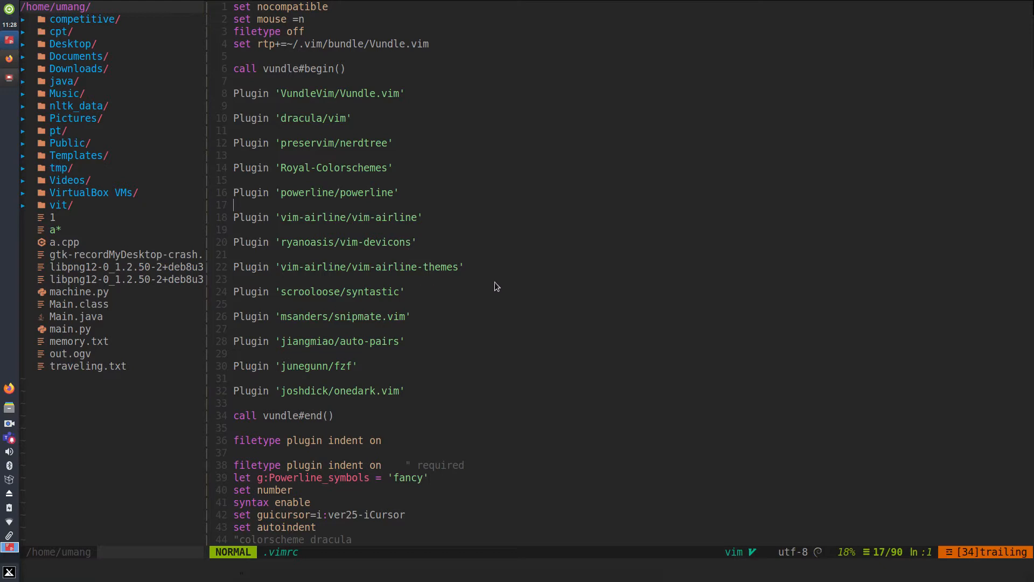
mouse_move(343, 297)
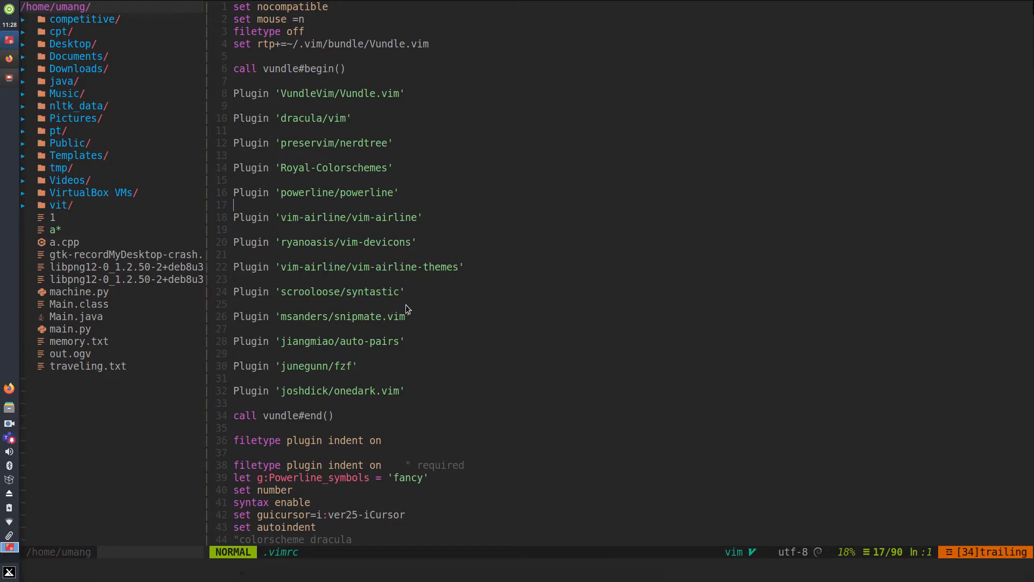
mouse_move(541, 339)
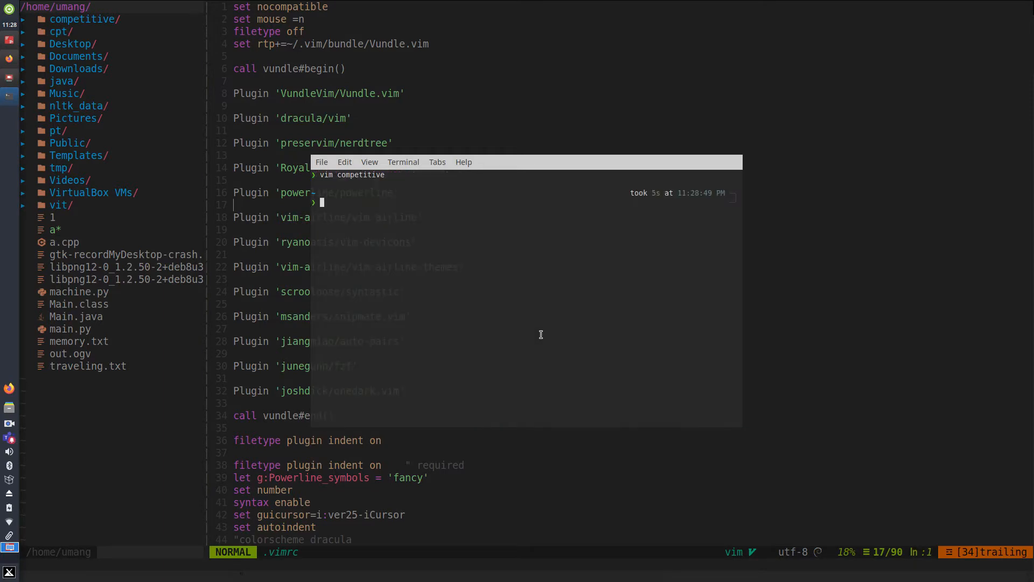
List the competitive folder's files and open seg.py in Vim
key(Return)
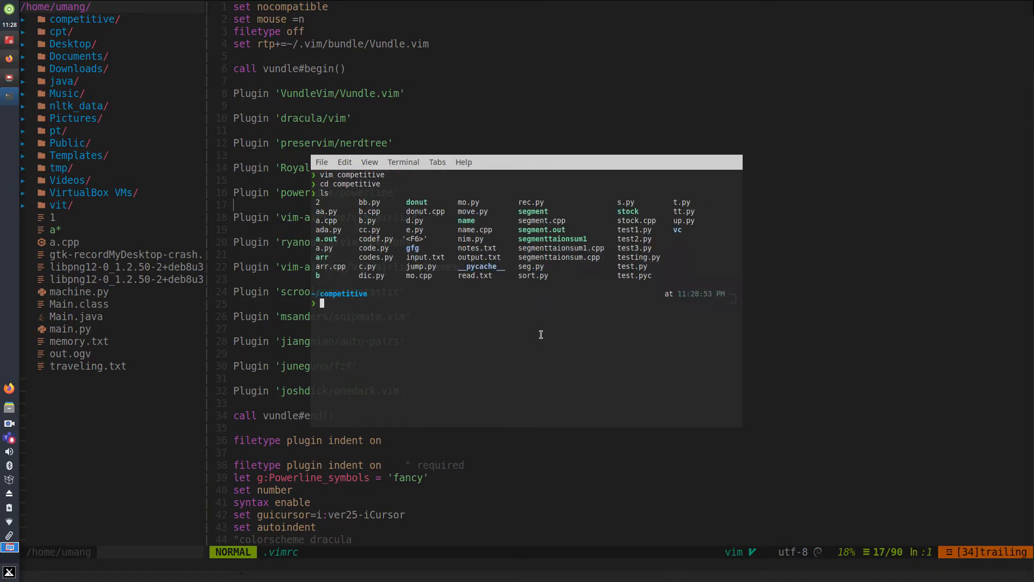
text(vim sep)
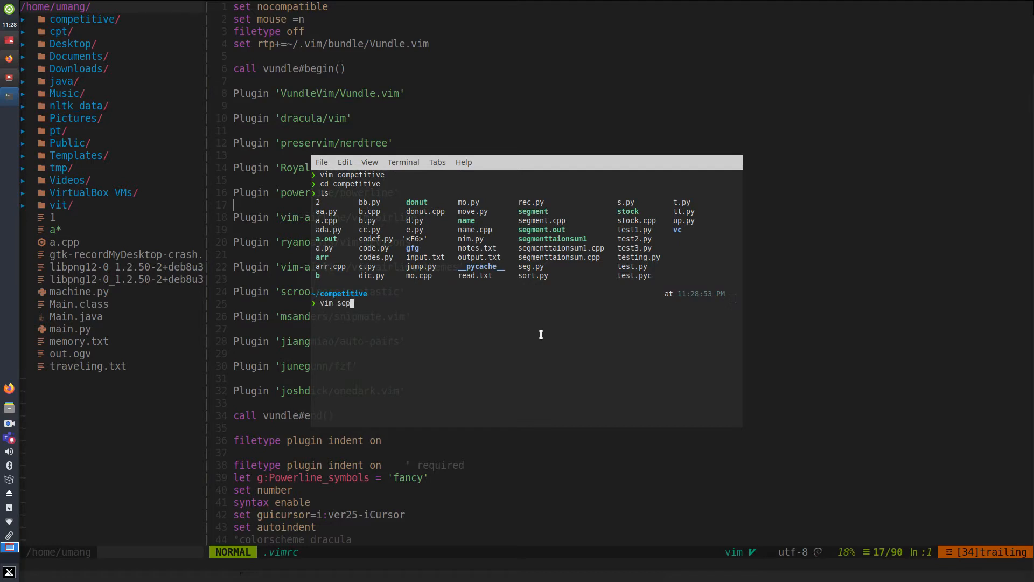
text(.py)
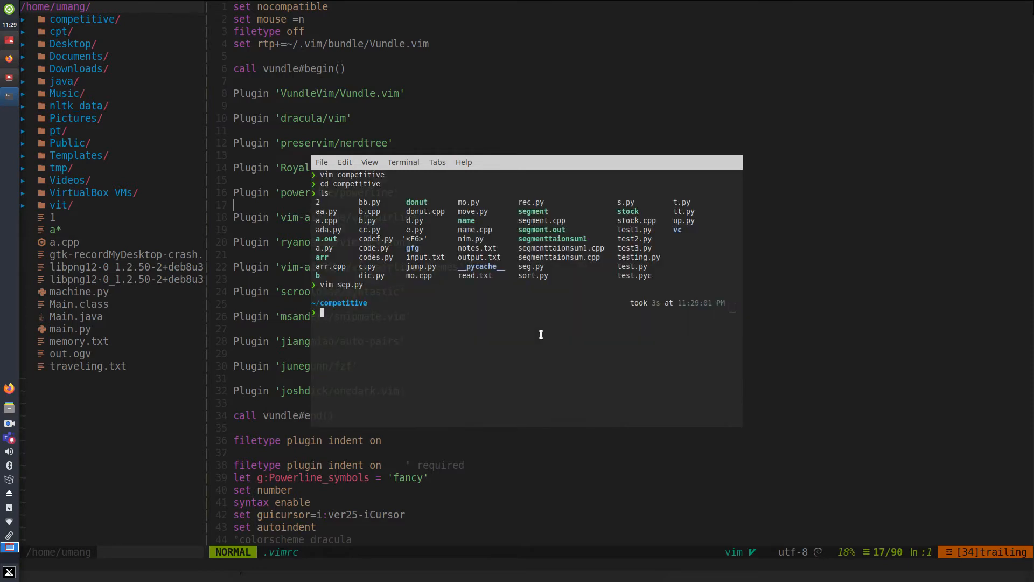
text(vim seg.py)
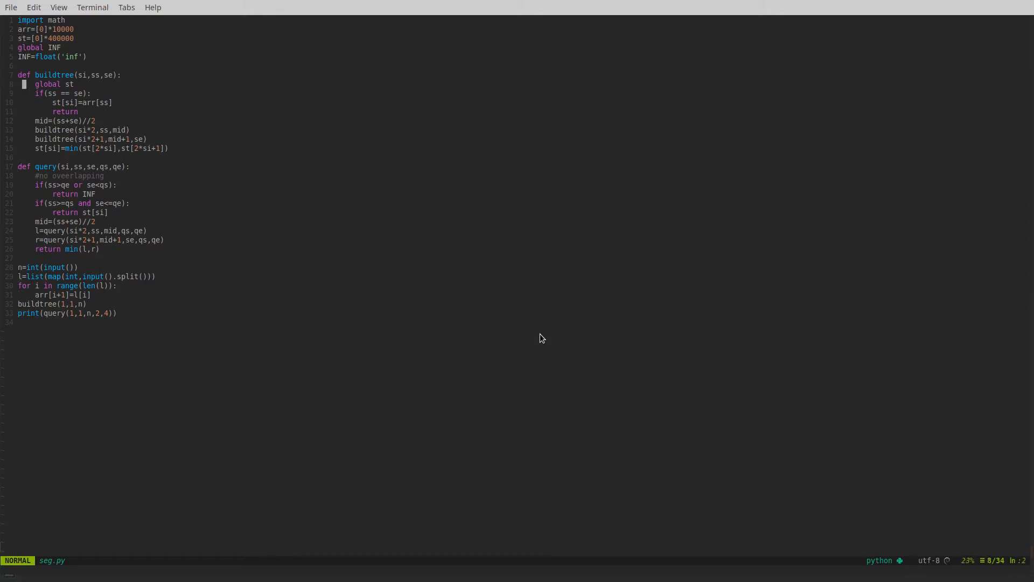
Unindent line 8, save to trigger 'expected an indented block', and quit Vim
key(i)
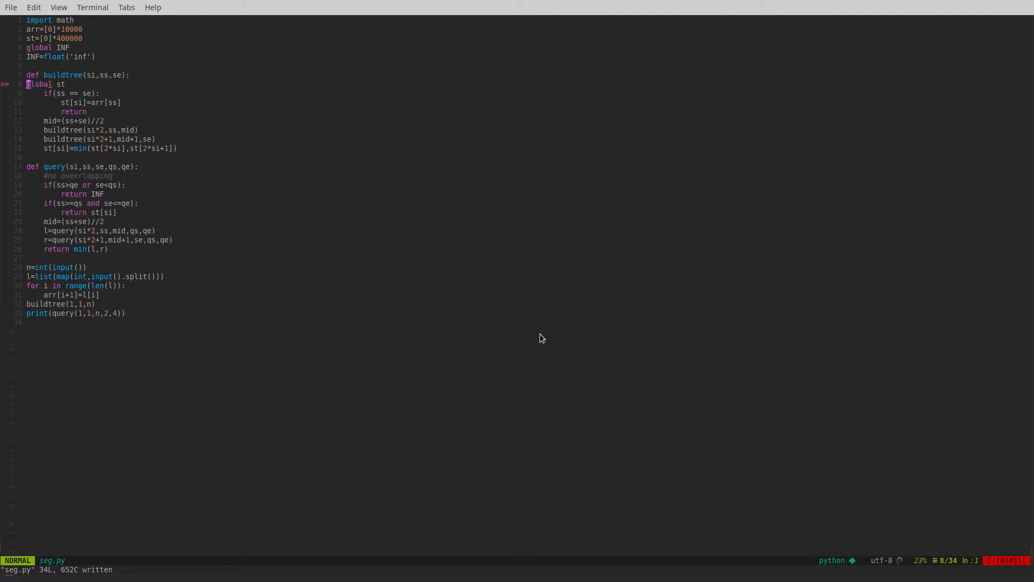
mouse_move(1008, 559)
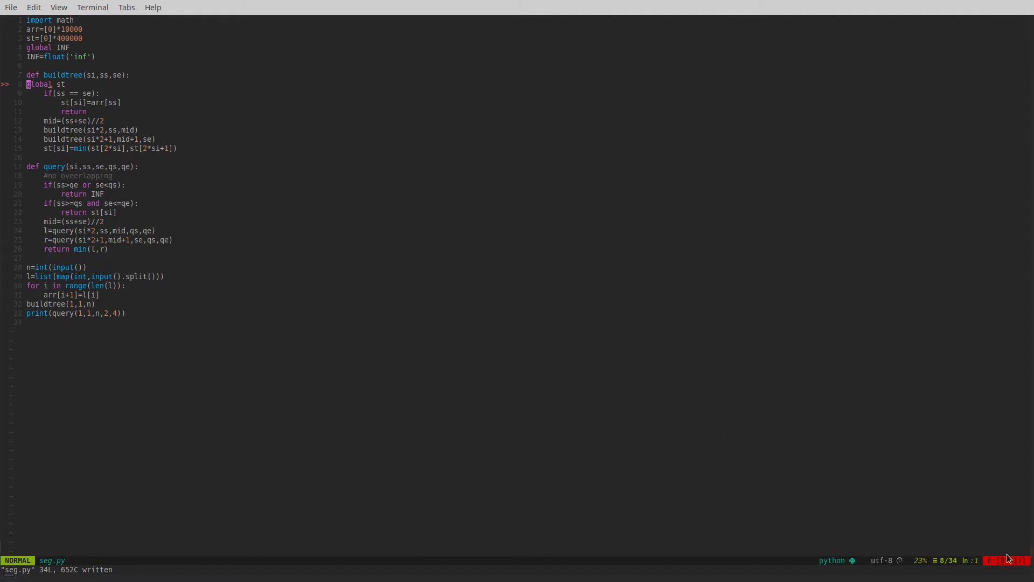
mouse_move(1004, 565)
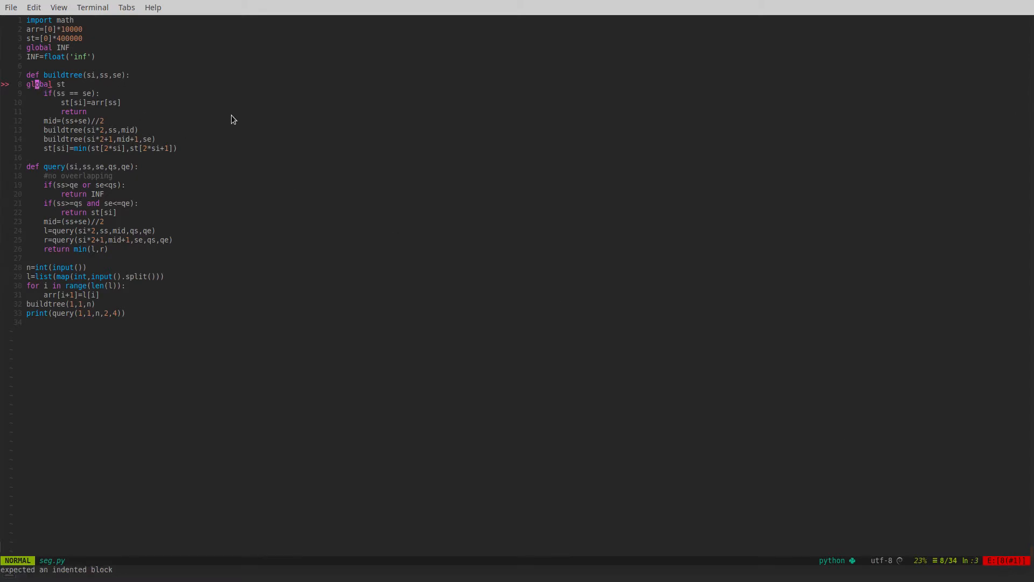
key(i)
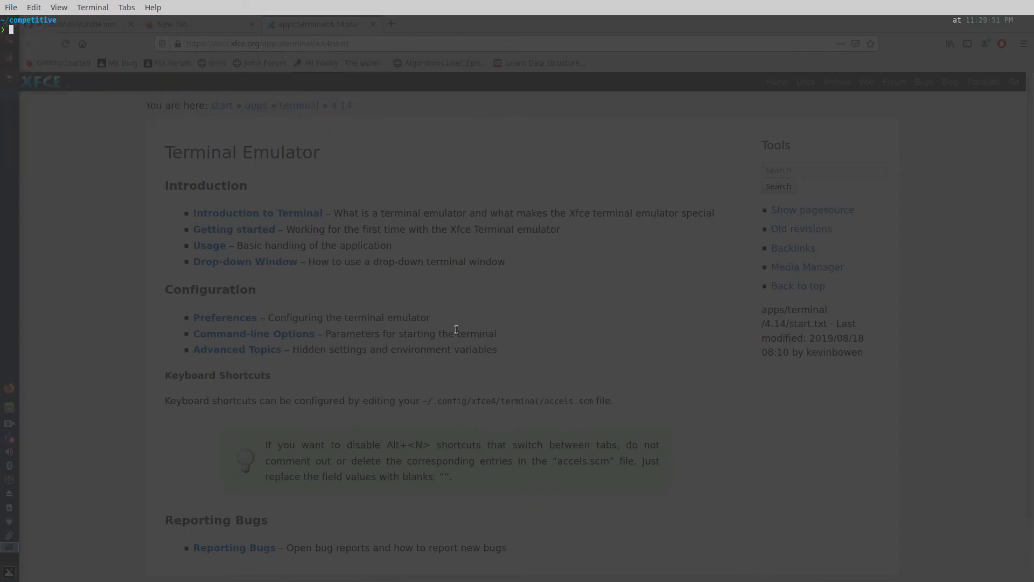
Launch Vim on a new file named ttt.py
text(vim testing.py)
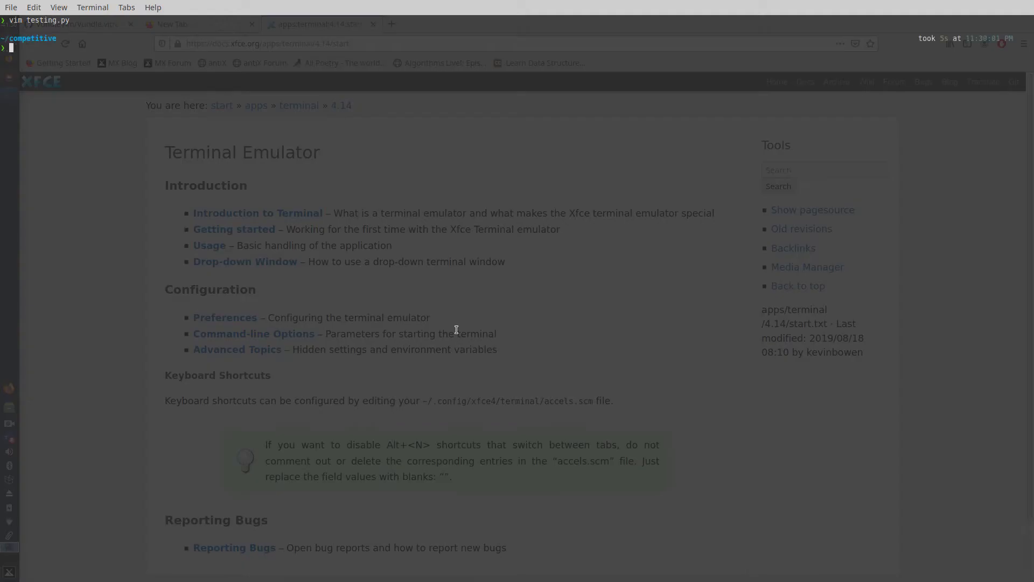
text(vim ttt.)
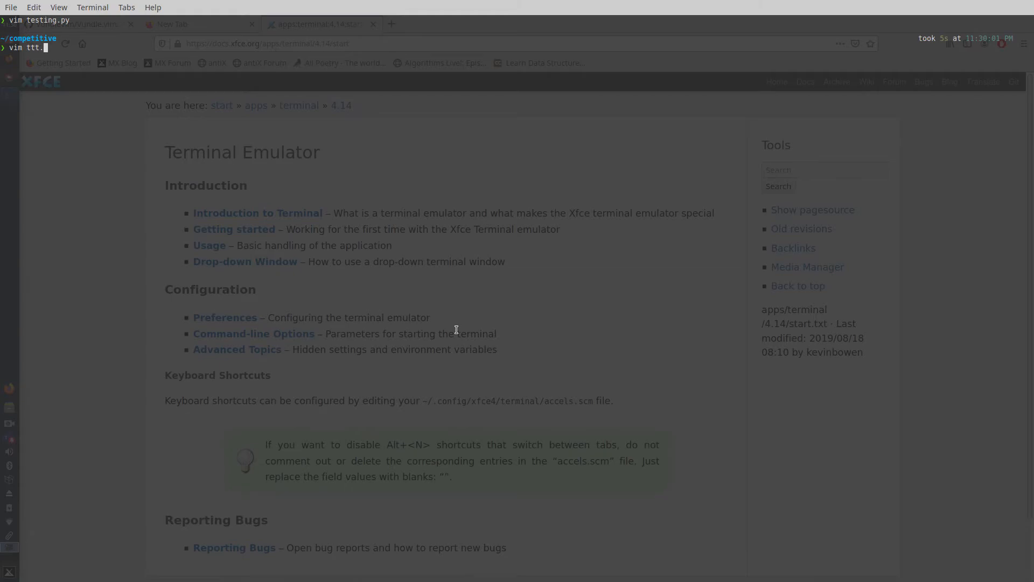
key(Return)
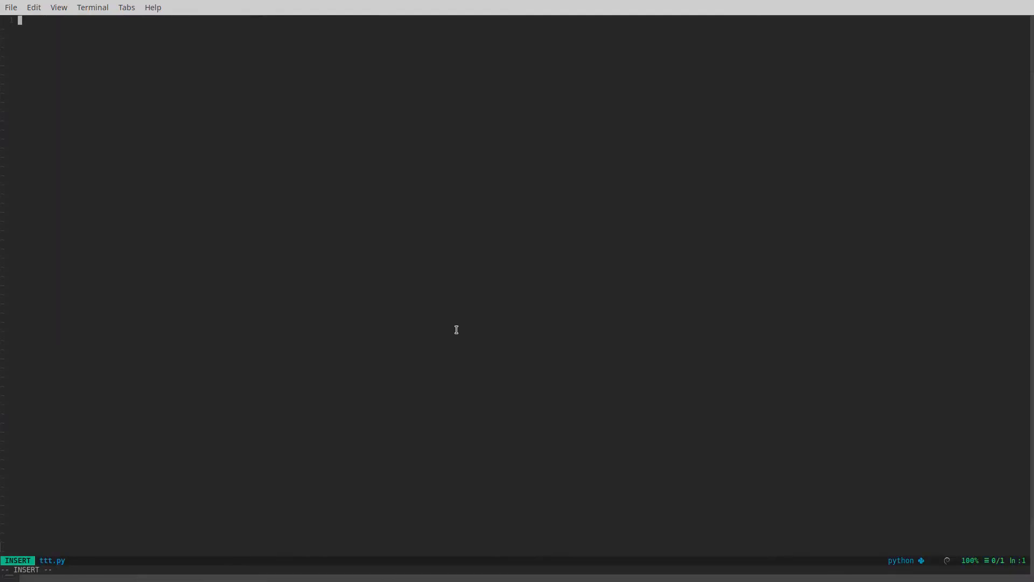
Expand the 'template' snippet into a Python fast-input skeleton, then quit
text(temp)
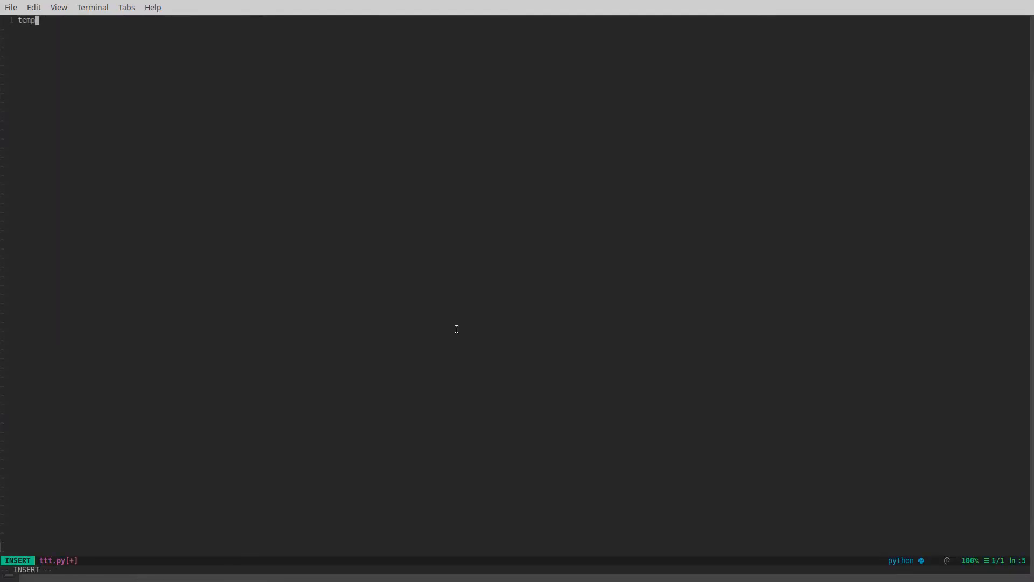
text(late)
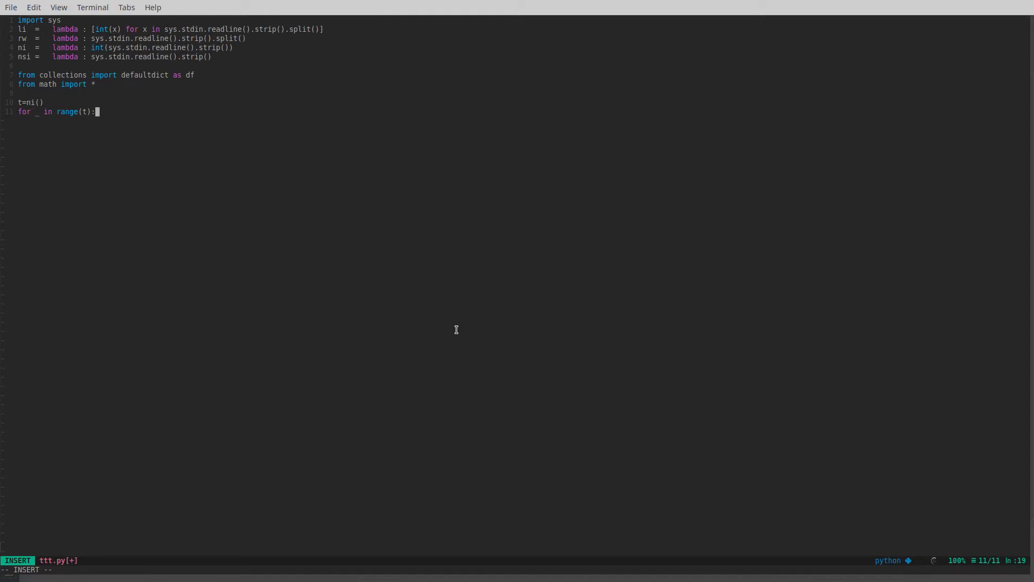
key(Escape)
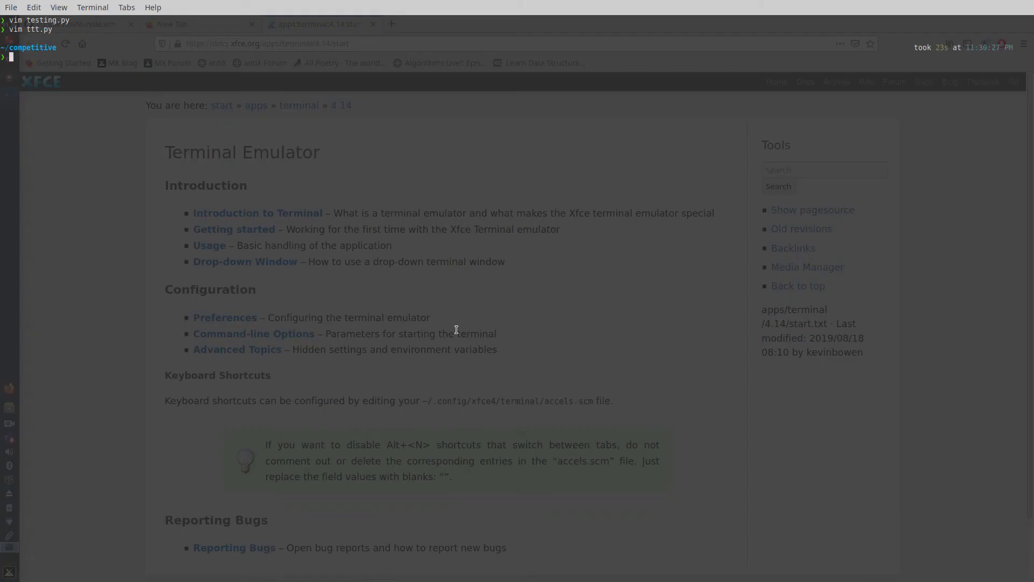
Move up to the parent folder and into .vim/bundle
key(Return)
text(cd)
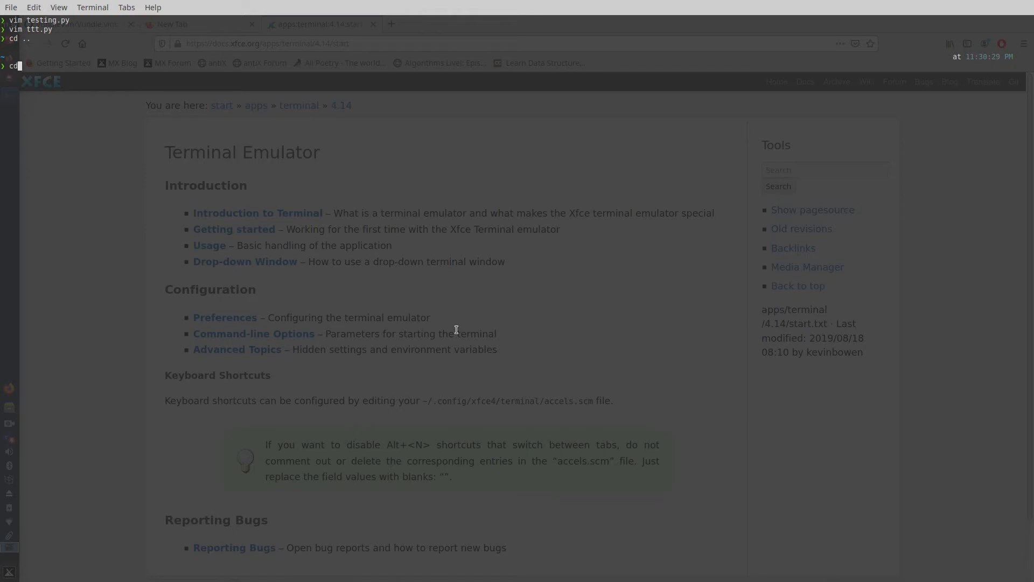
text(.vim/)
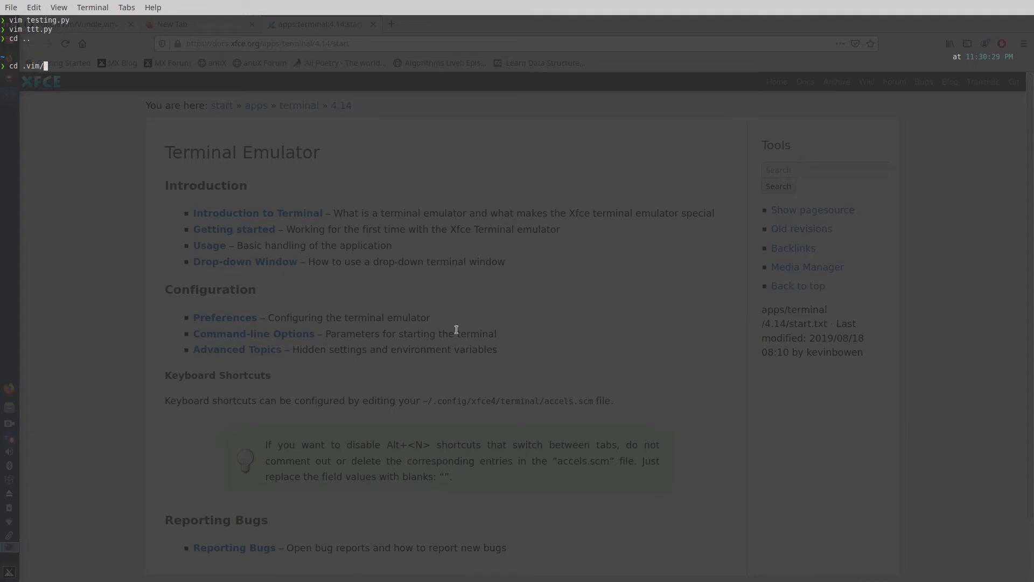
text(bundle/)
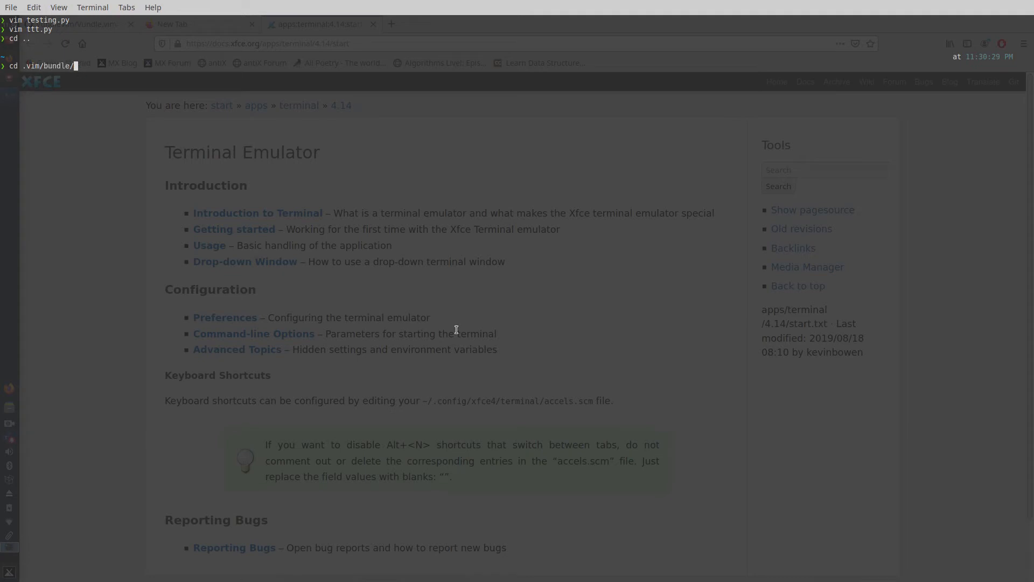
key(Return)
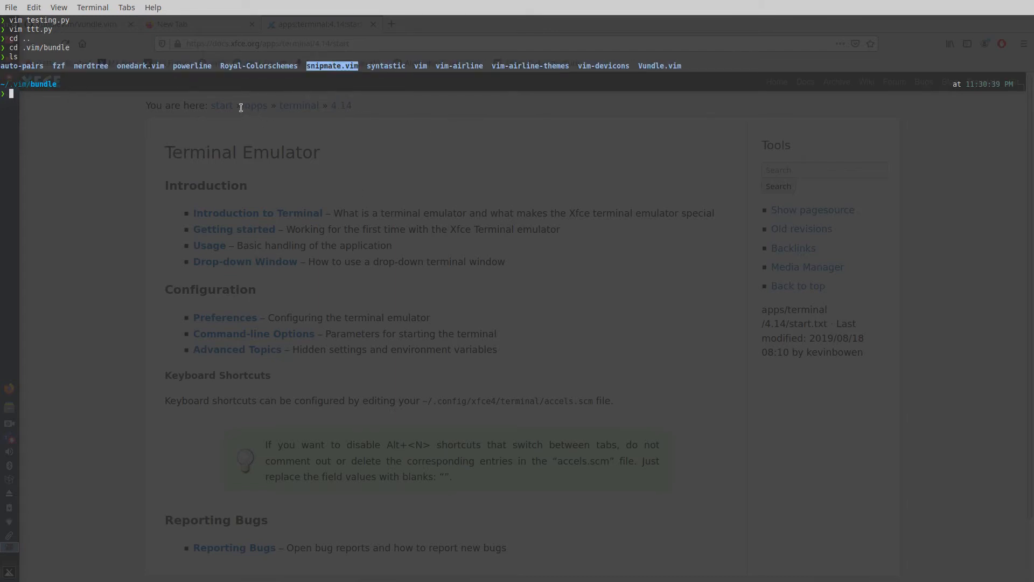
Enter snipmate.vim, list its snippets, and open python.snippets in Vim
text(cd cn)
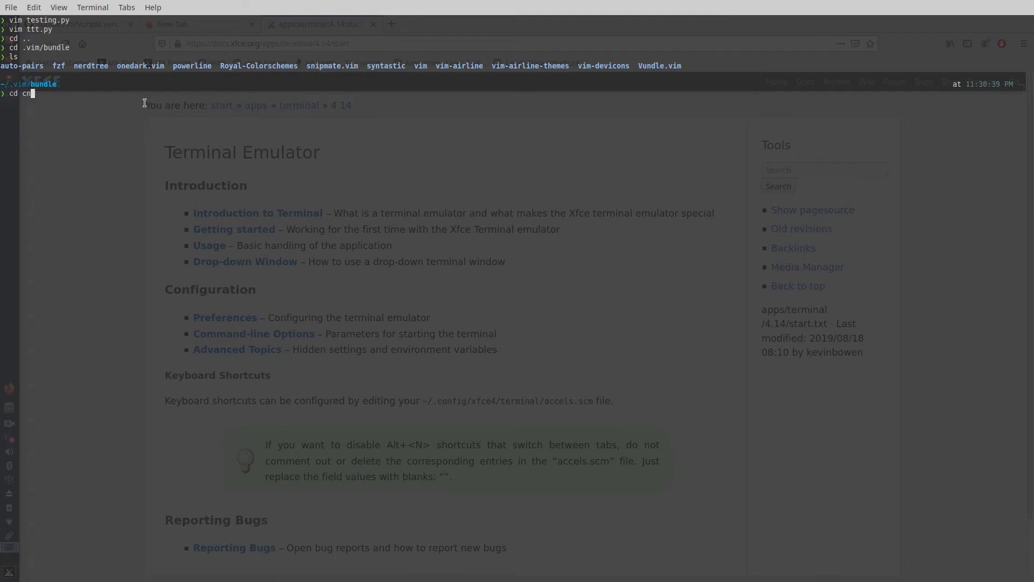
key(Return)
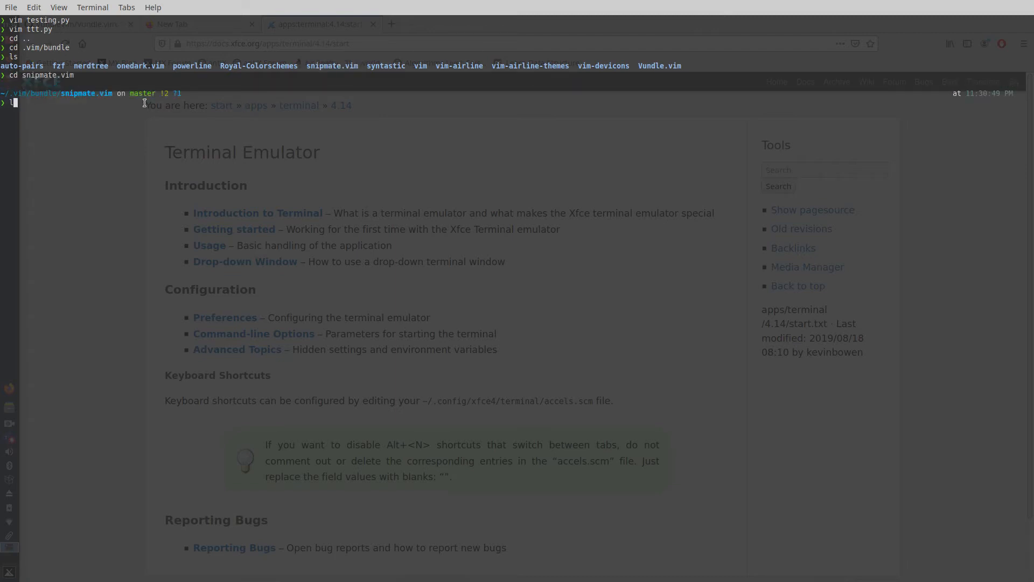
key(Return)
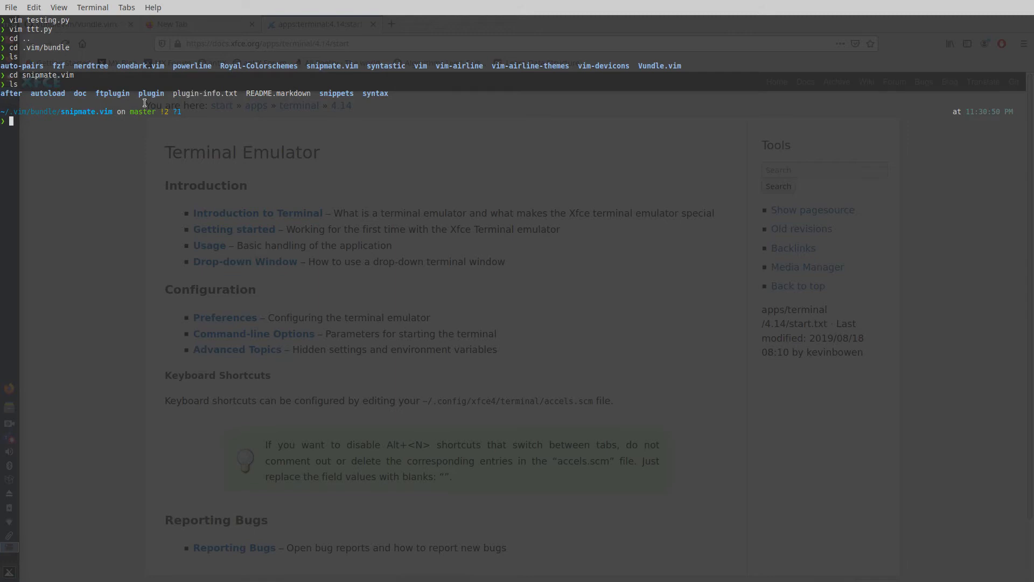
mouse_move(361, 144)
text(cd snippets)
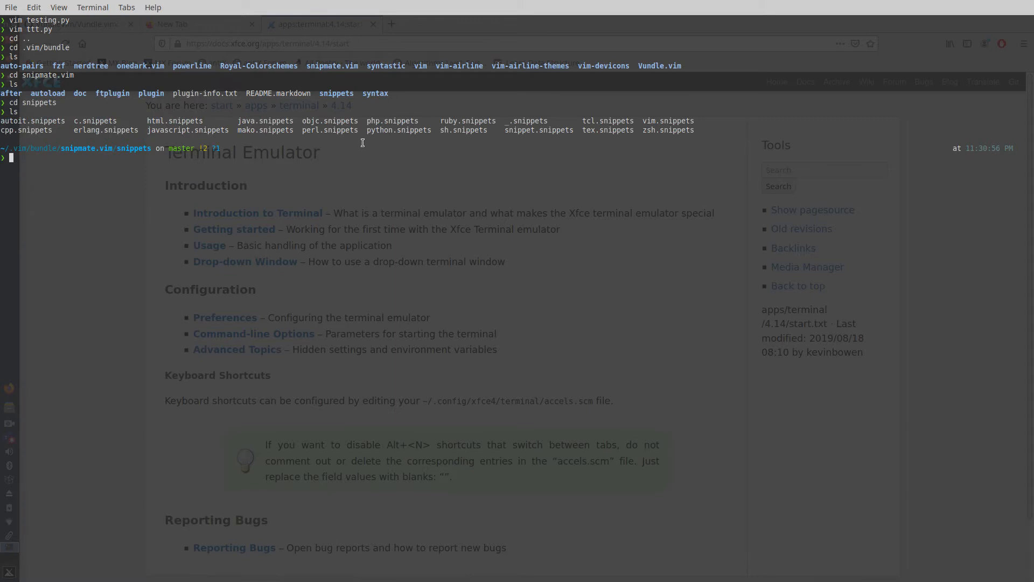
mouse_move(256, 158)
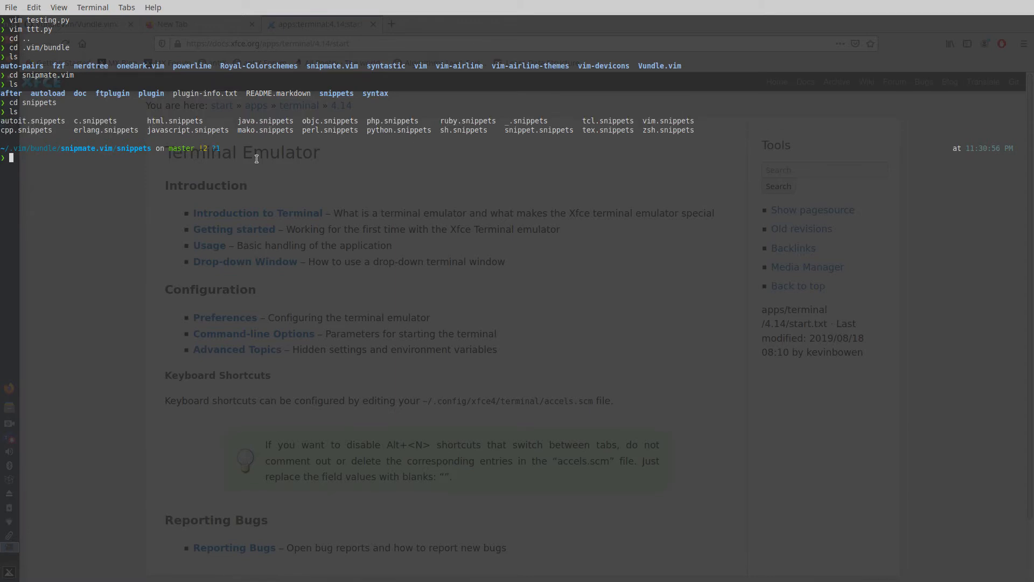
double_click(398, 130)
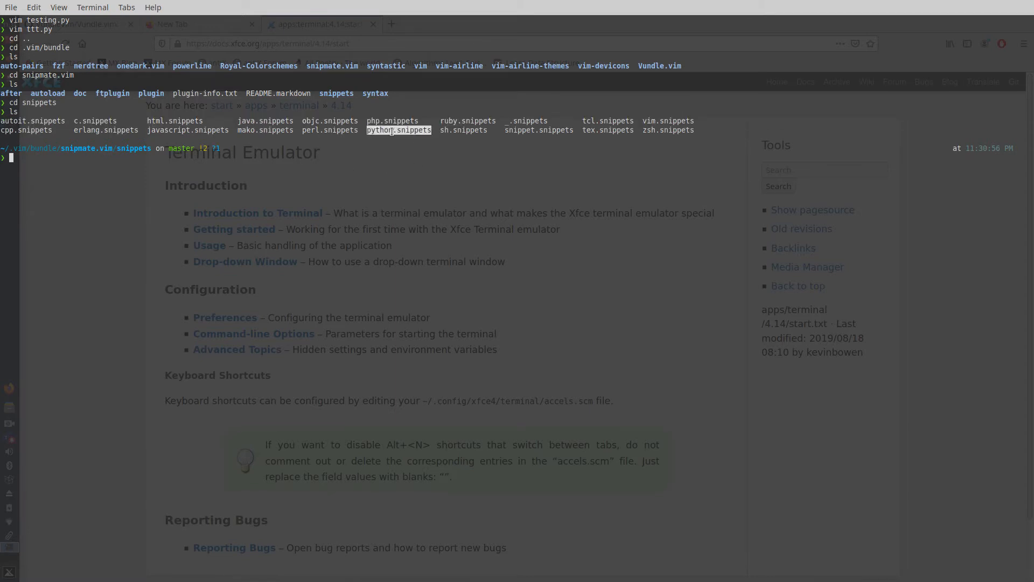
text(vi p)
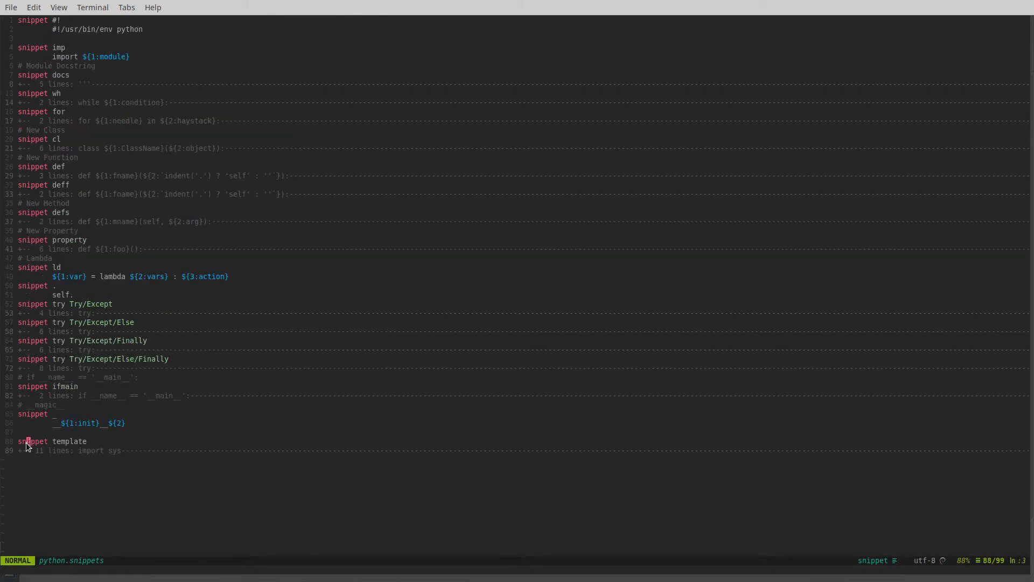
mouse_move(77, 441)
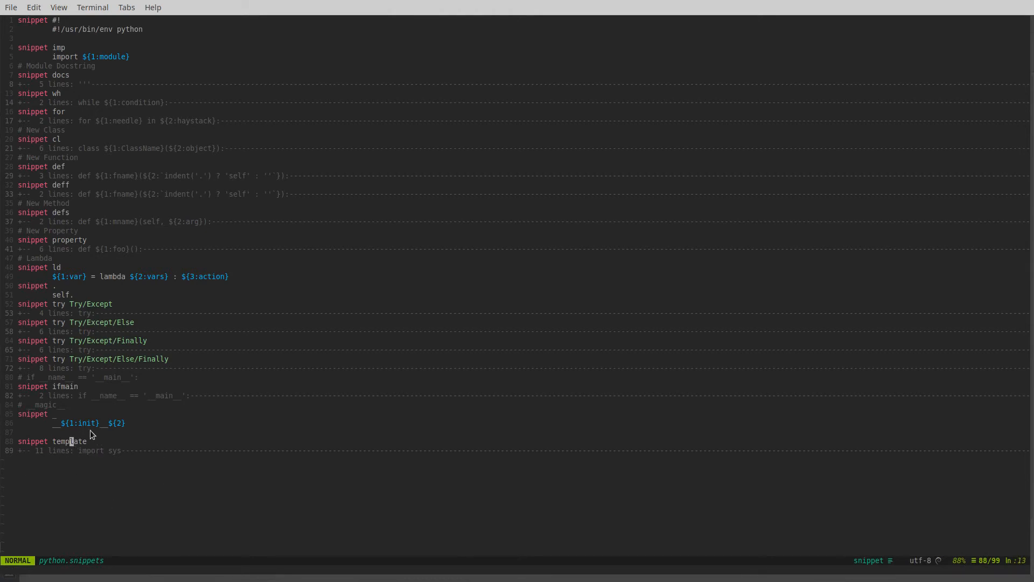
mouse_move(100, 455)
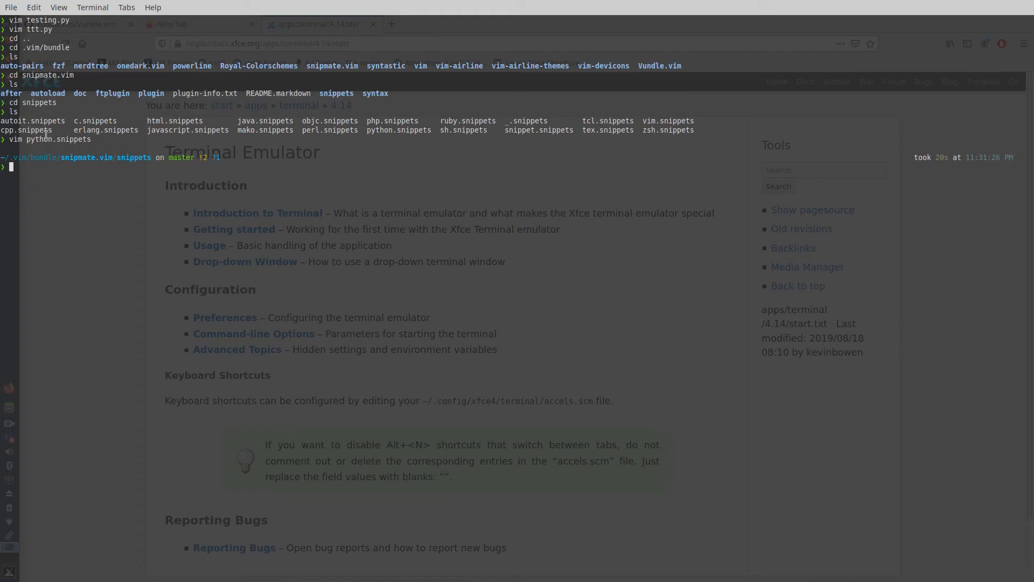
mouse_move(337, 189)
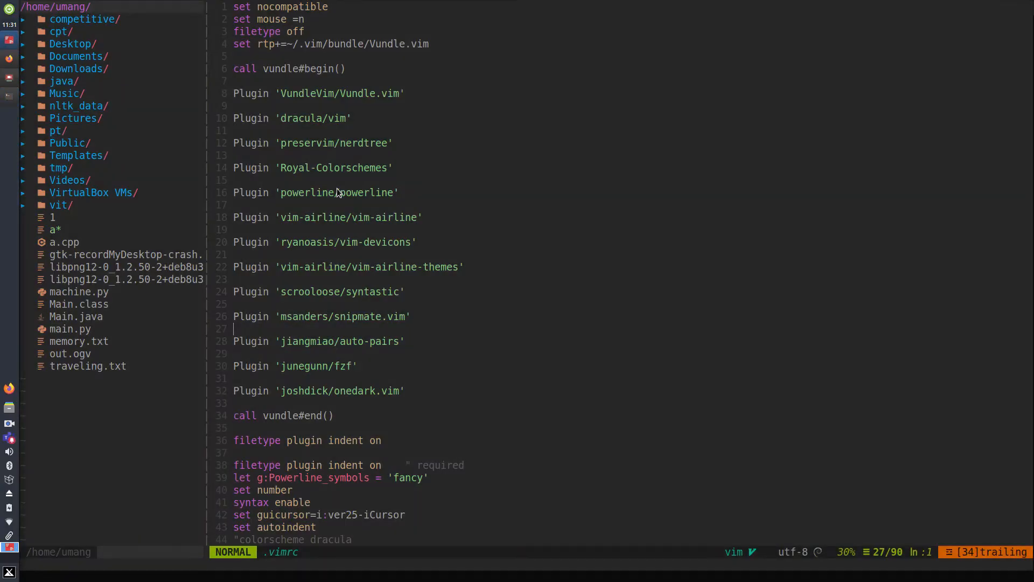
mouse_move(405, 347)
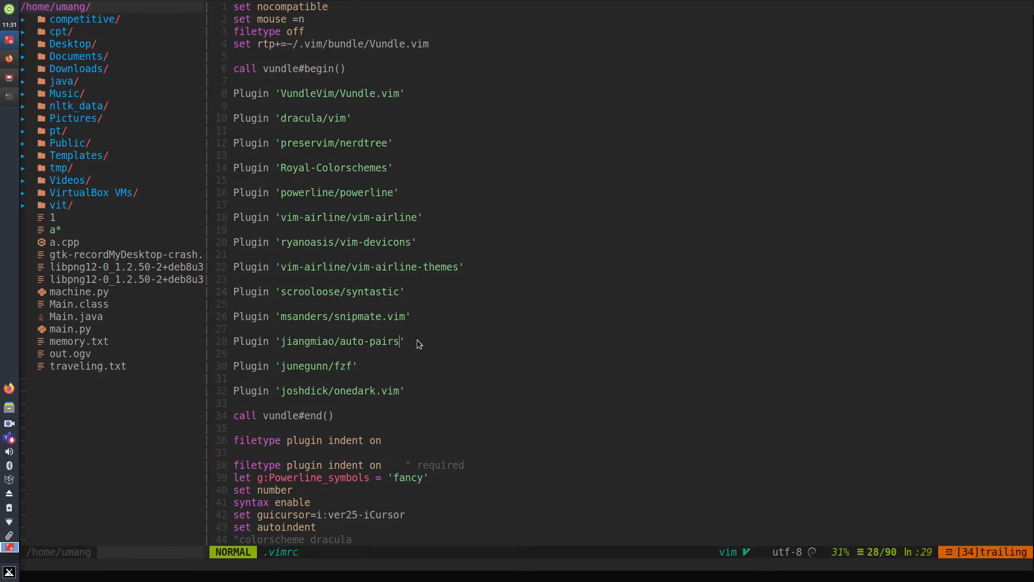
mouse_move(427, 347)
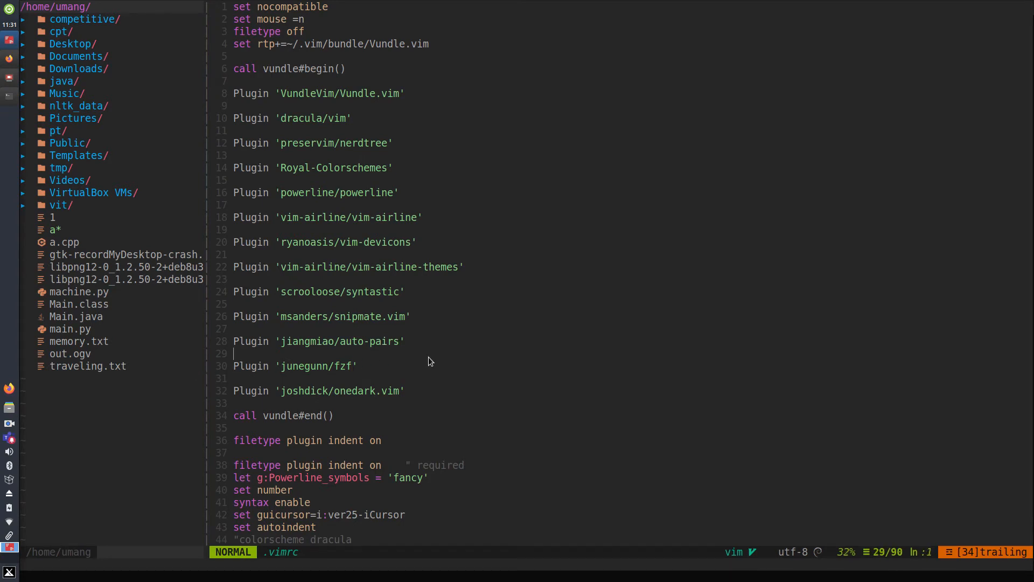
mouse_move(454, 368)
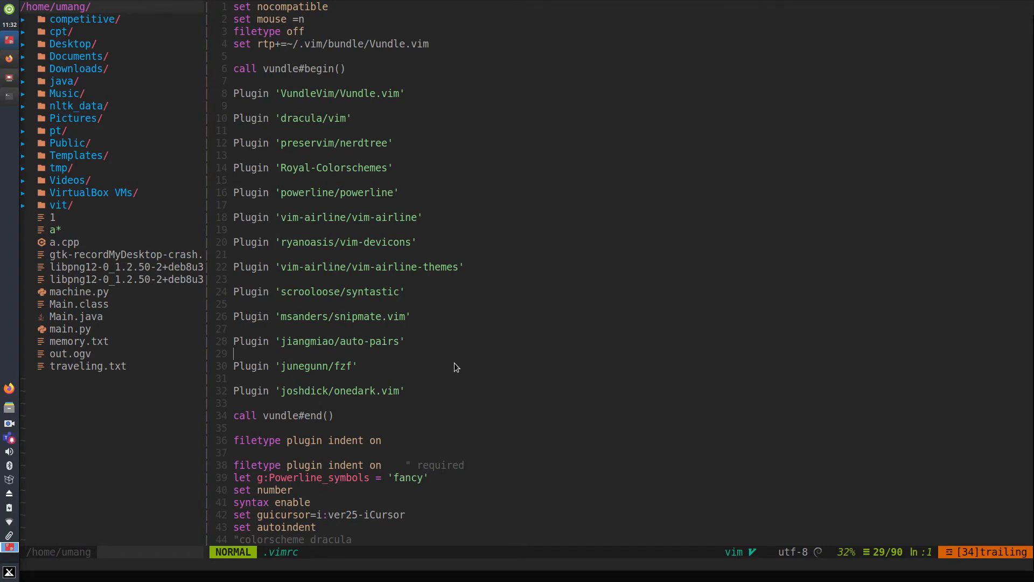
mouse_move(87, 356)
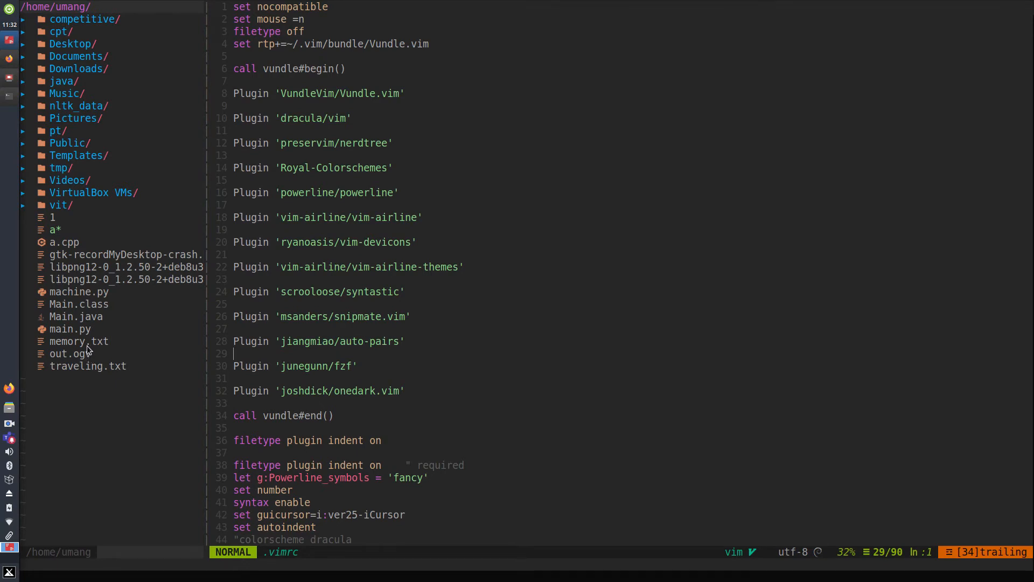
mouse_move(203, 174)
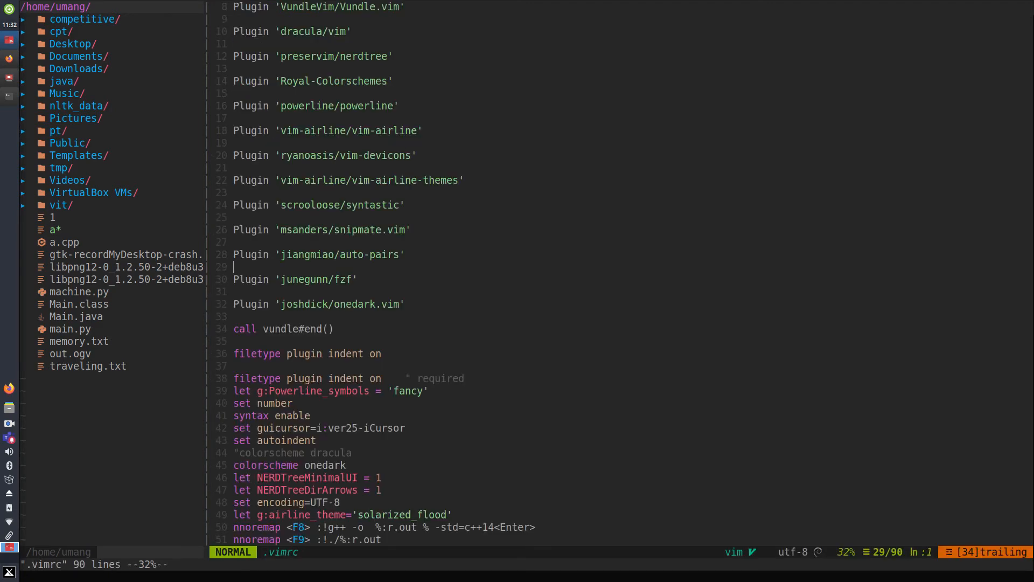
mouse_move(391, 333)
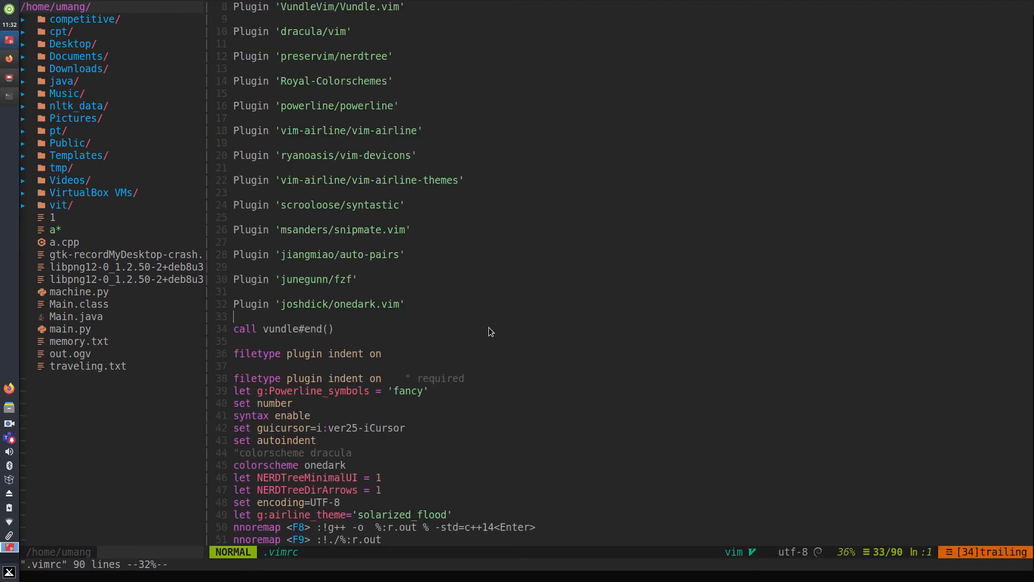
mouse_move(495, 332)
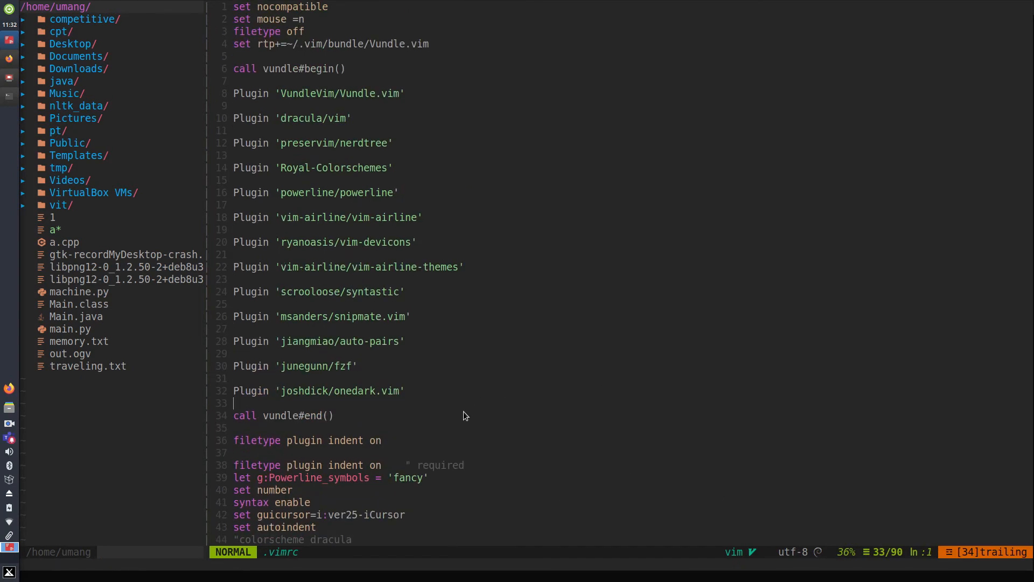
Scroll .vimrc past the plugin list to the search settings and NERDTree mapping
scroll(down, 3)
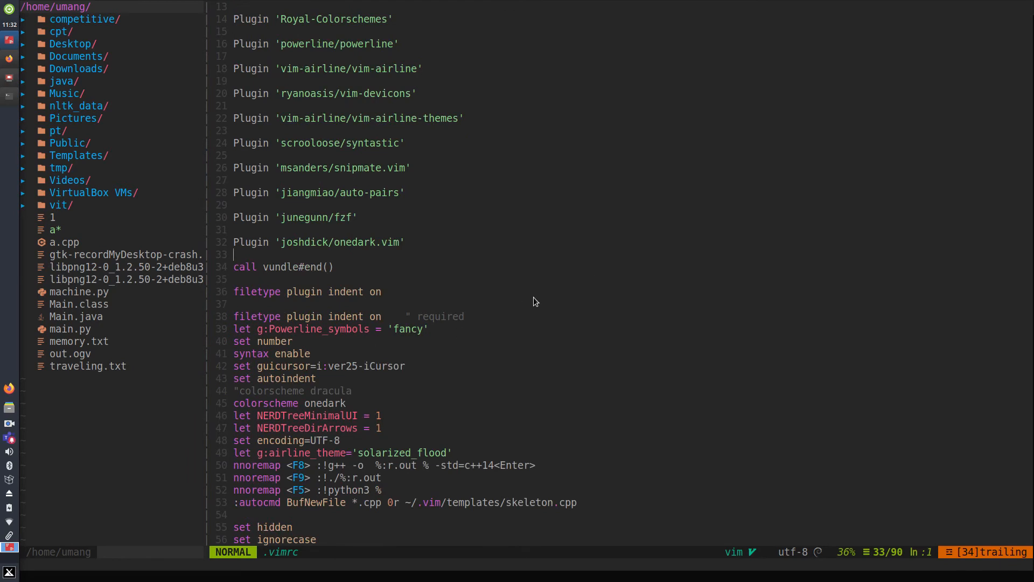
scroll(down, 3)
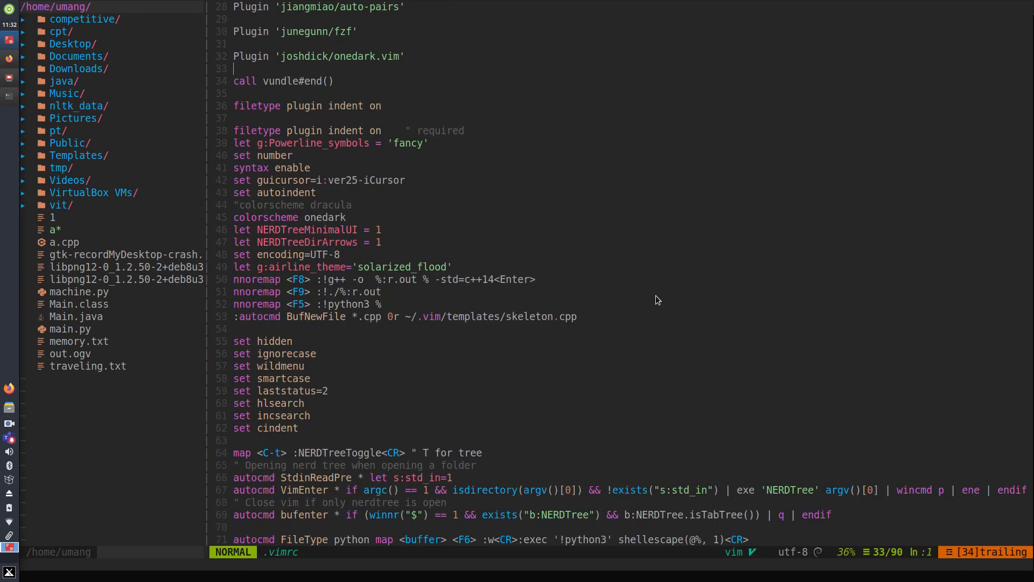
mouse_move(285, 307)
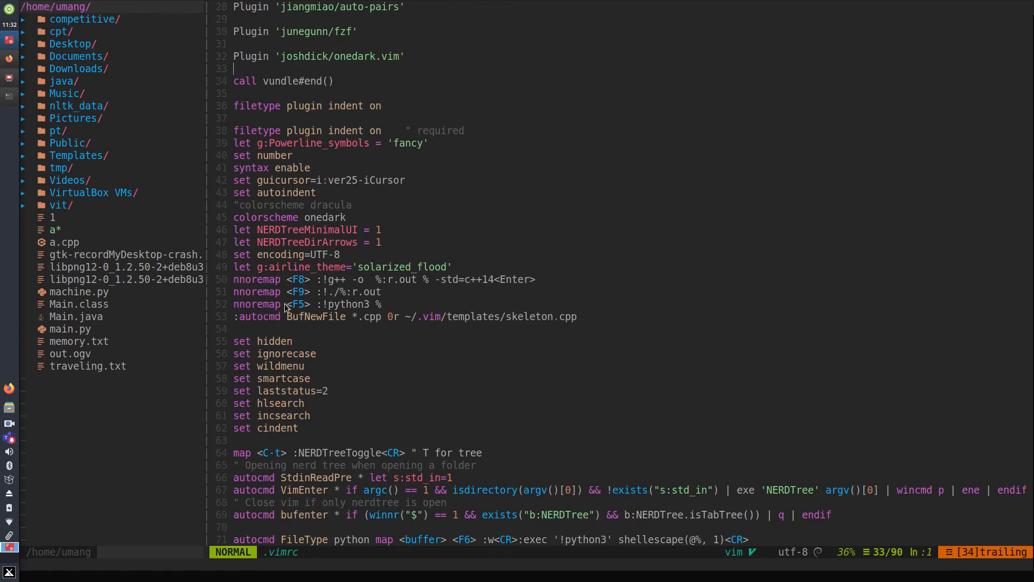
mouse_move(333, 295)
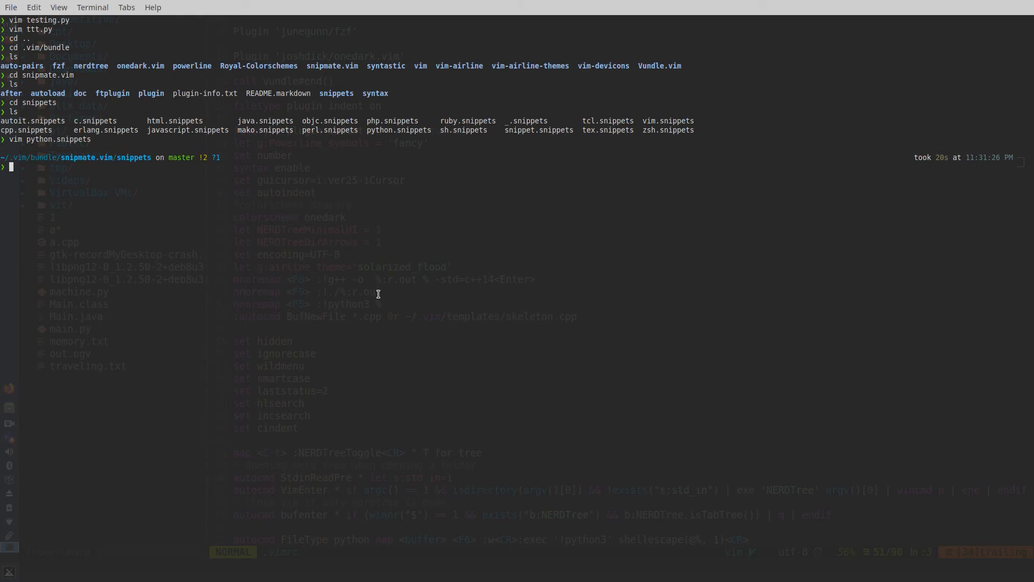
Change into the competitive folder and list its files
text(cd)
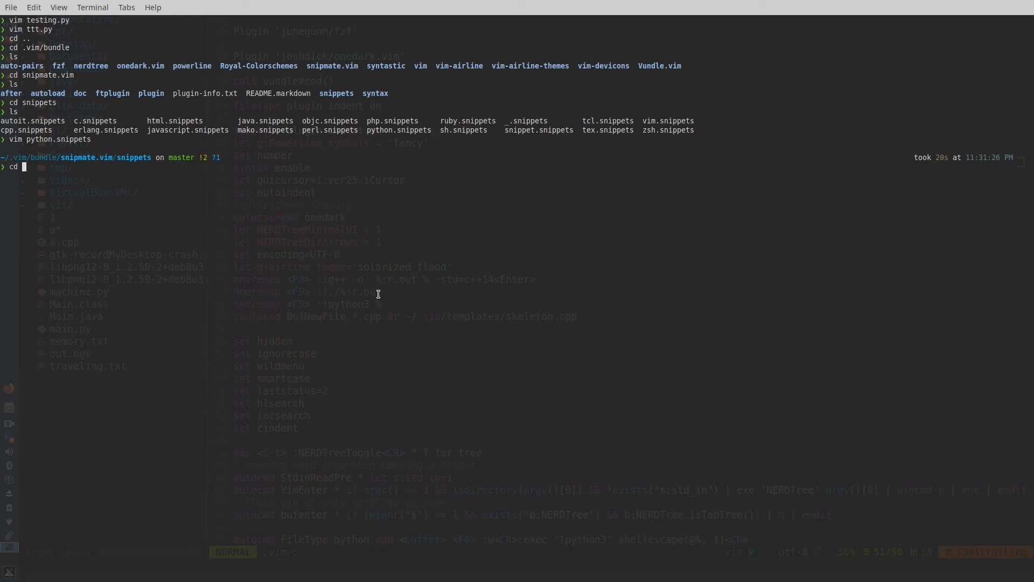
text(cd competitive/)
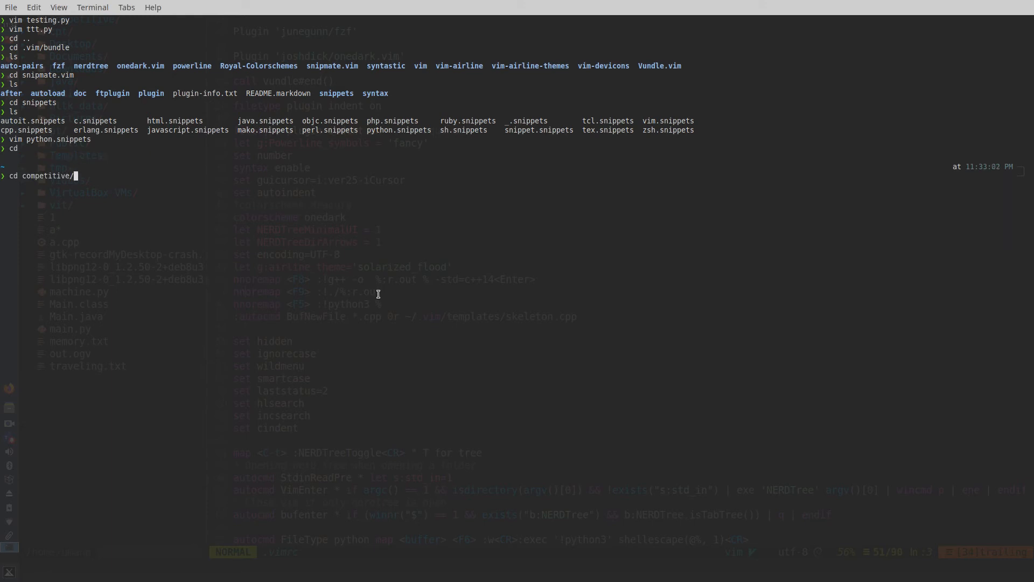
key(Return)
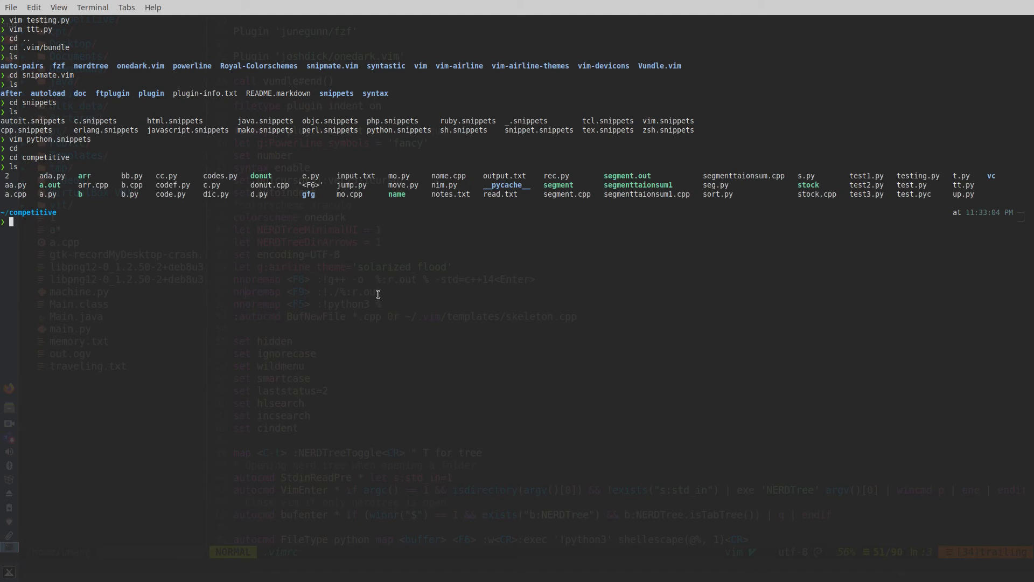
Open mo.cpp in Vim and dismiss the undeclared preprocess/query/update compile errors
text(vi)
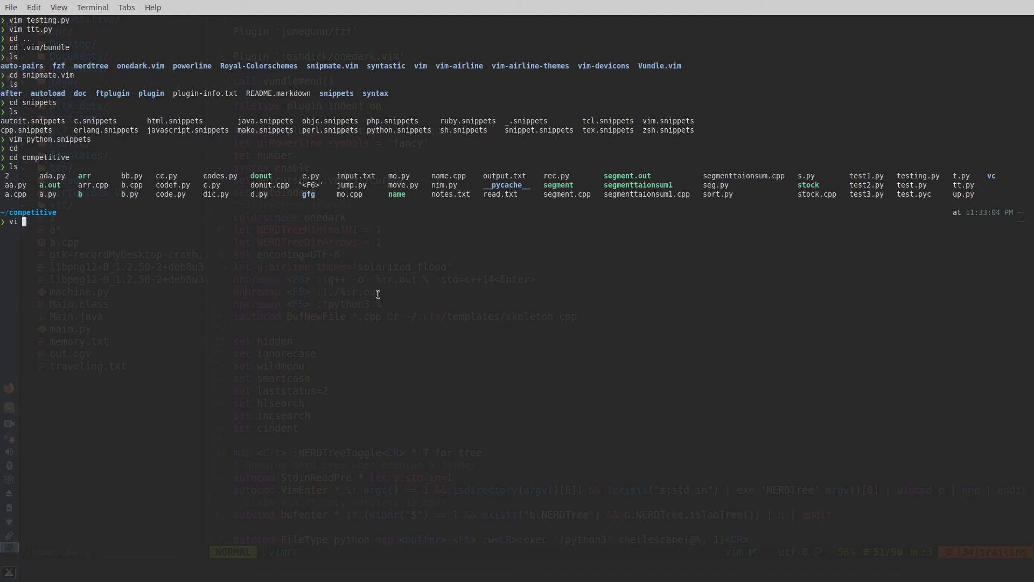
text(mo)
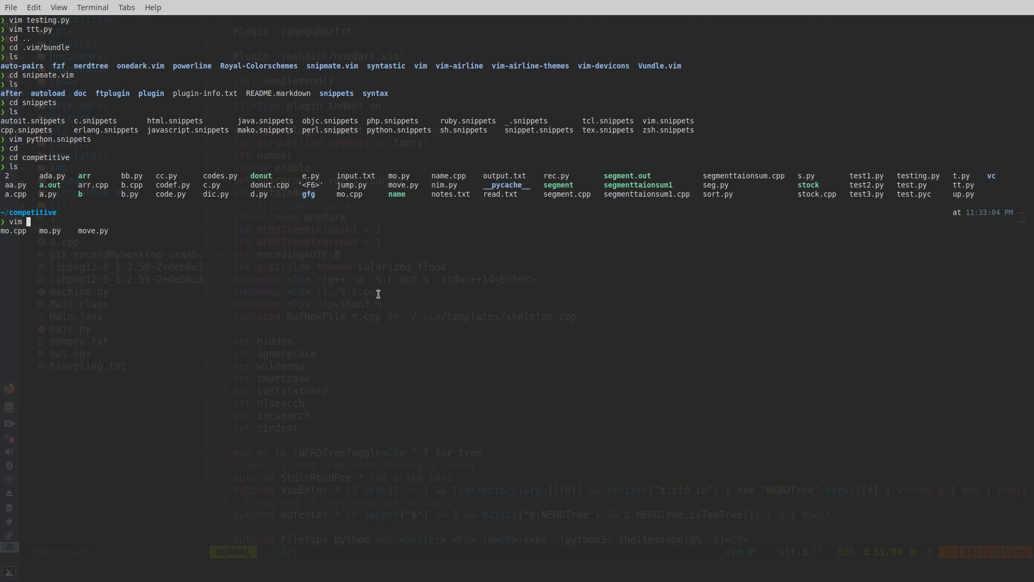
text(mo.cpp)
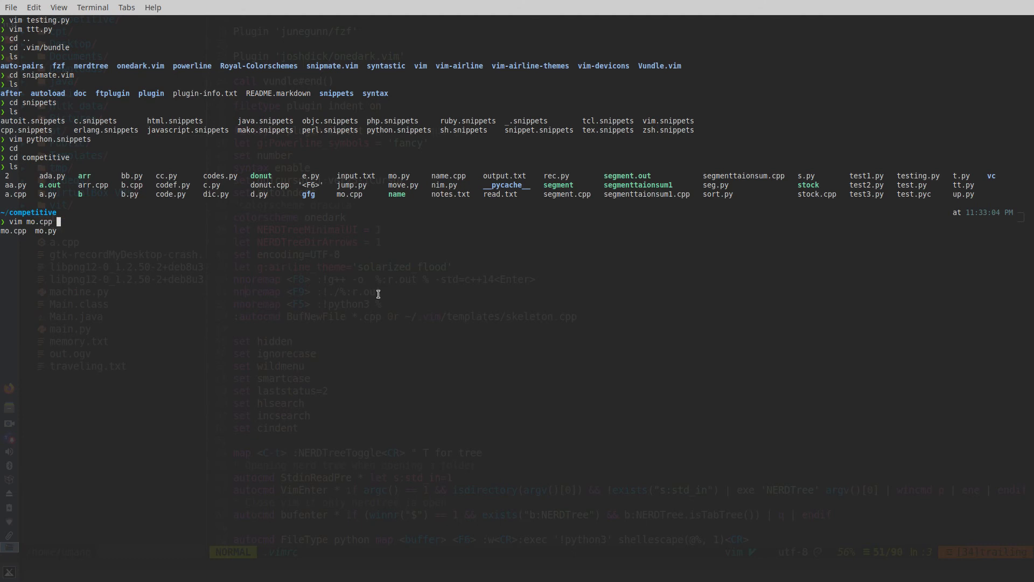
key(Return)
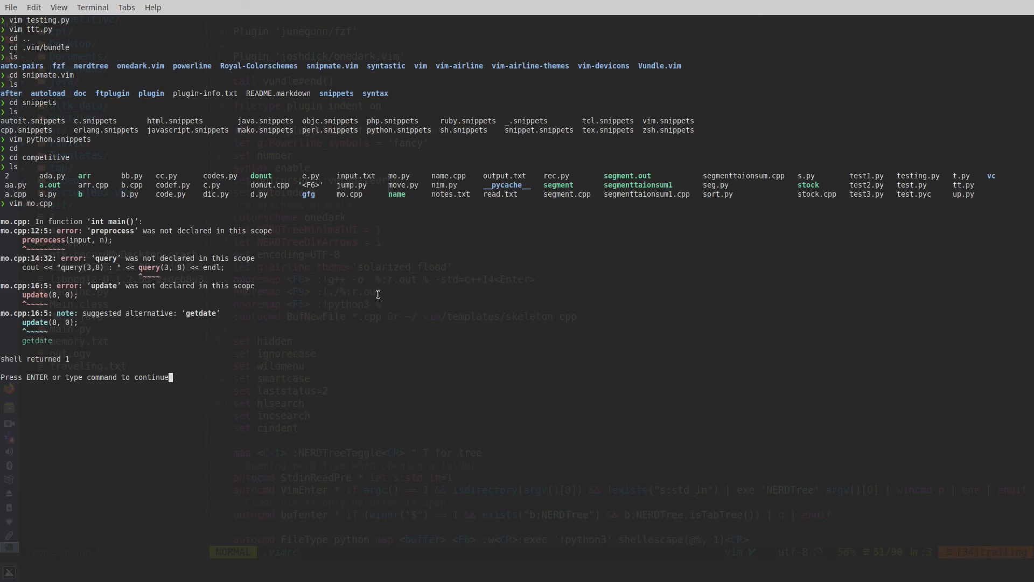
key(Return)
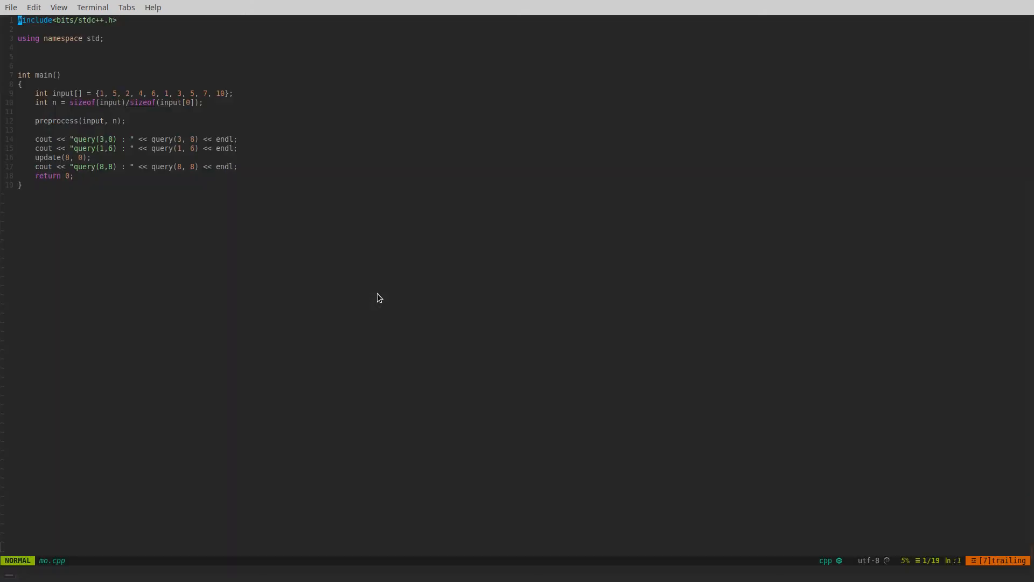
Run :!./%:r.out for mo.cpp and dismiss the 'no such file' error
text(:!./%:r.out)
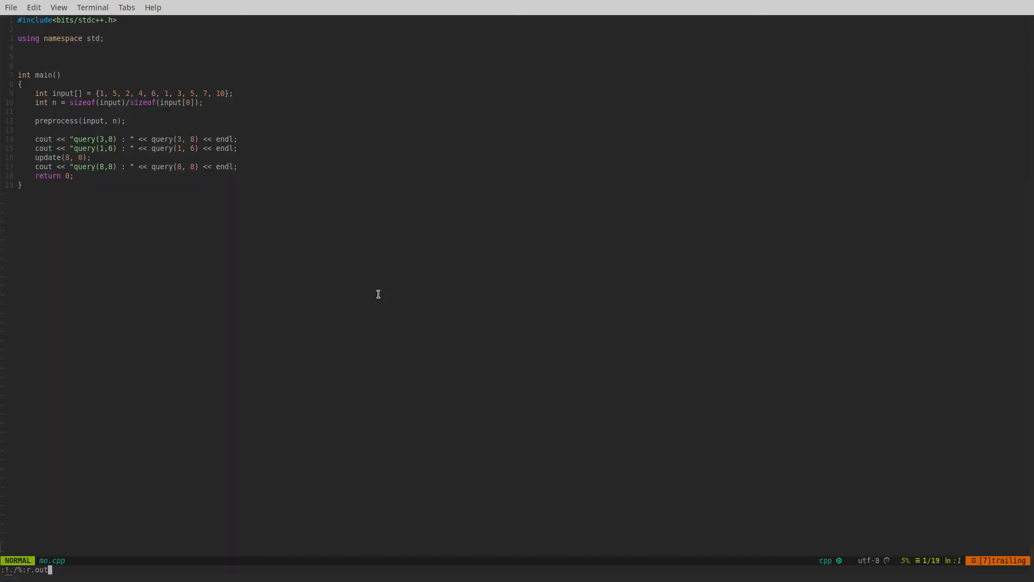
key(Return)
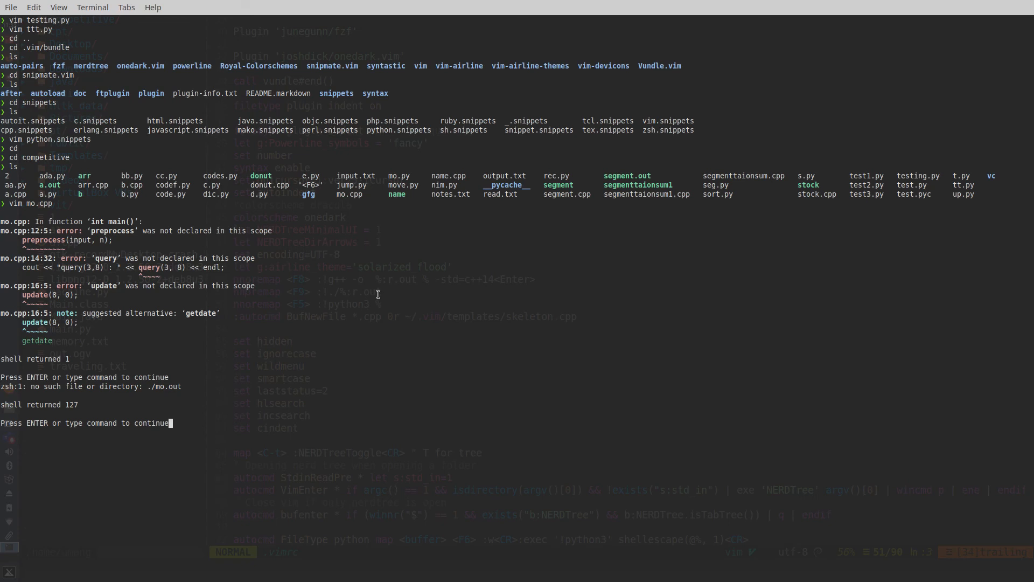
key(Return)
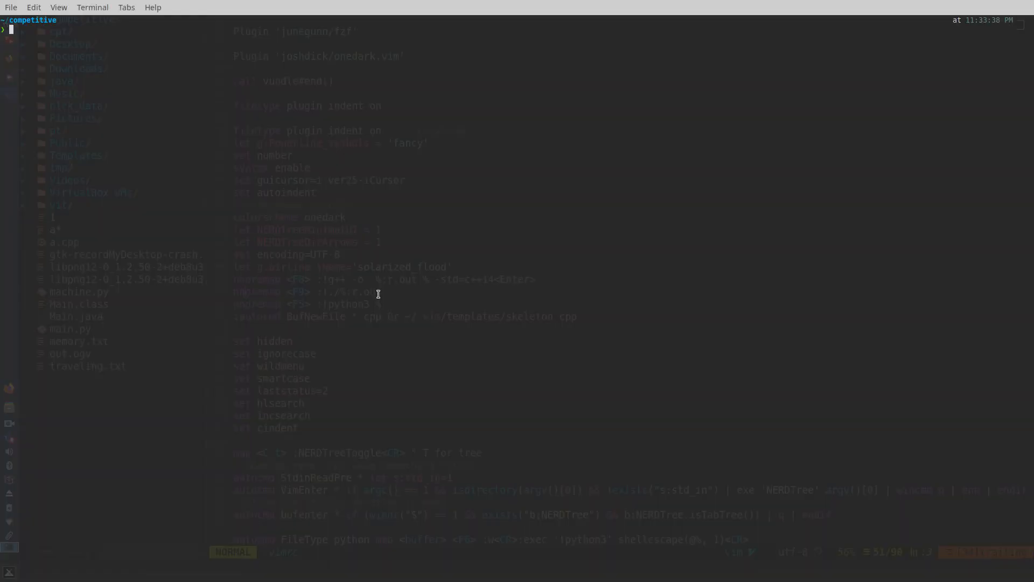
List the folder, open name.cpp in Vim, and run its compiled name.out
key(Return)
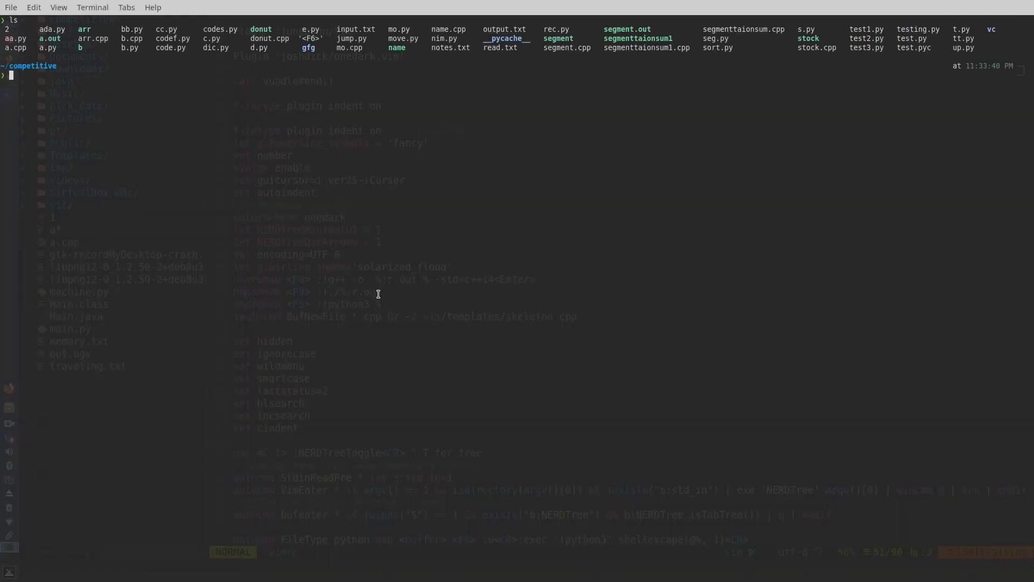
text(vim nam)
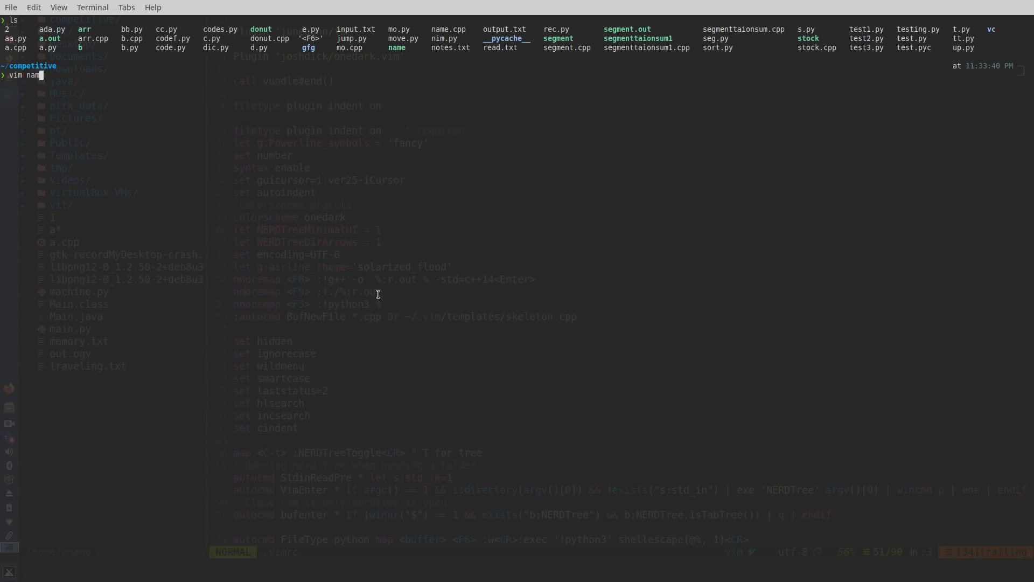
key(Return)
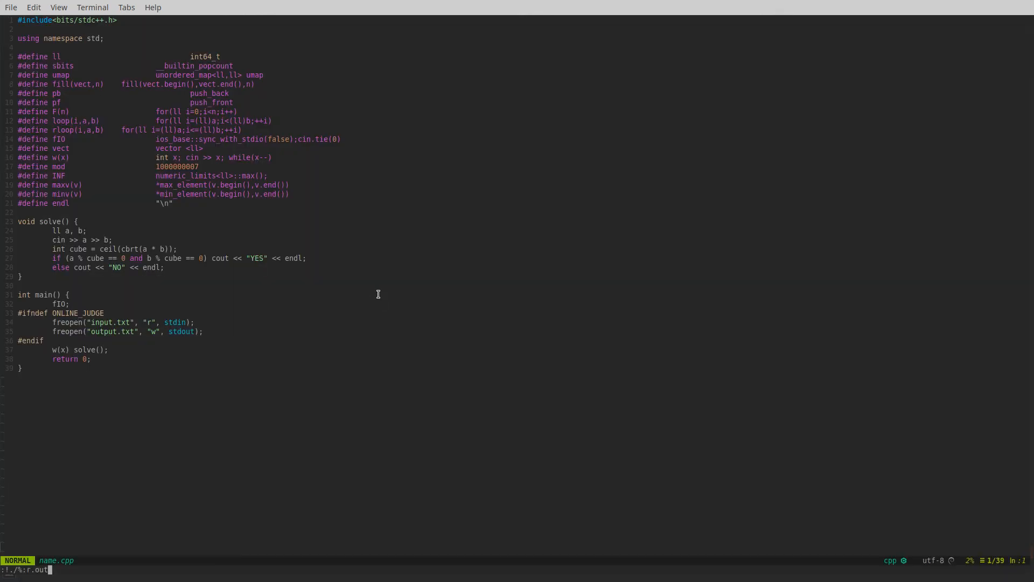
key(Return)
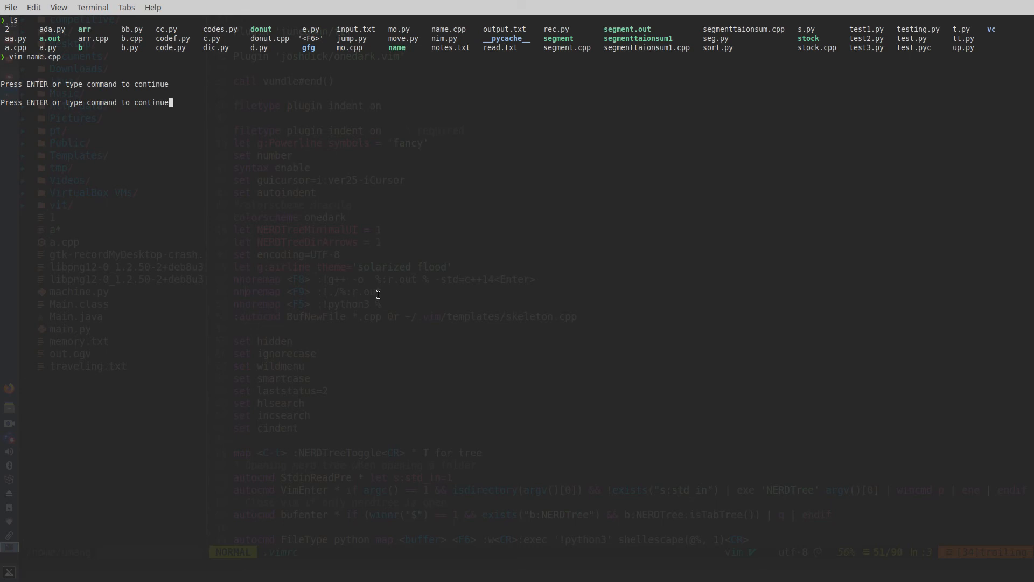
mouse_move(378, 297)
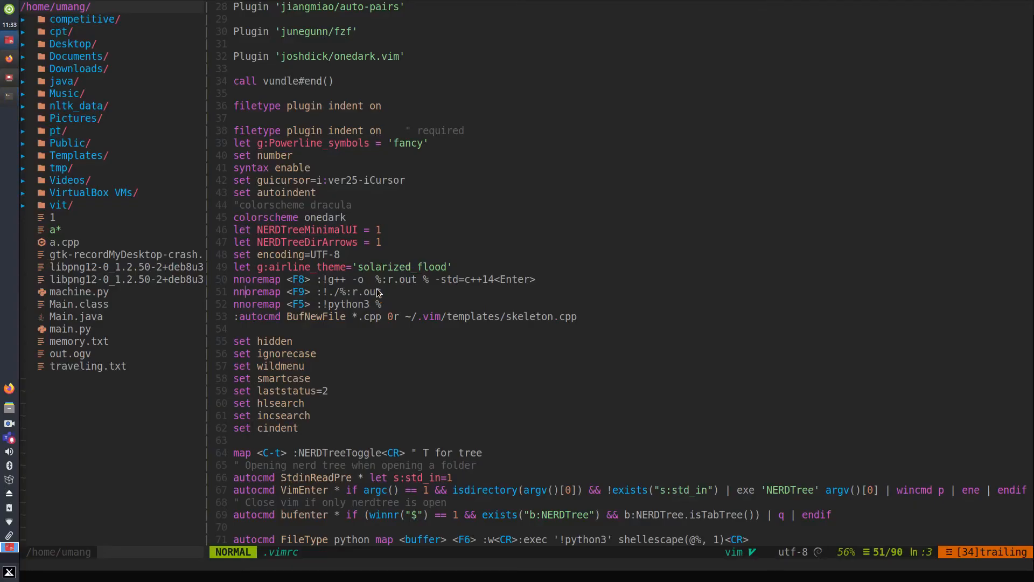
scroll(down, 3)
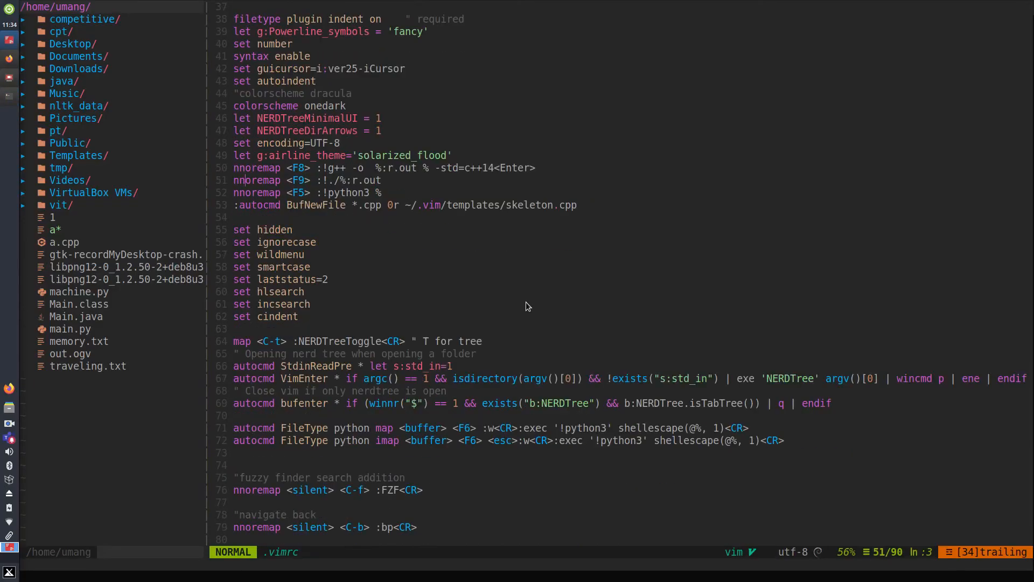
scroll(down, 3)
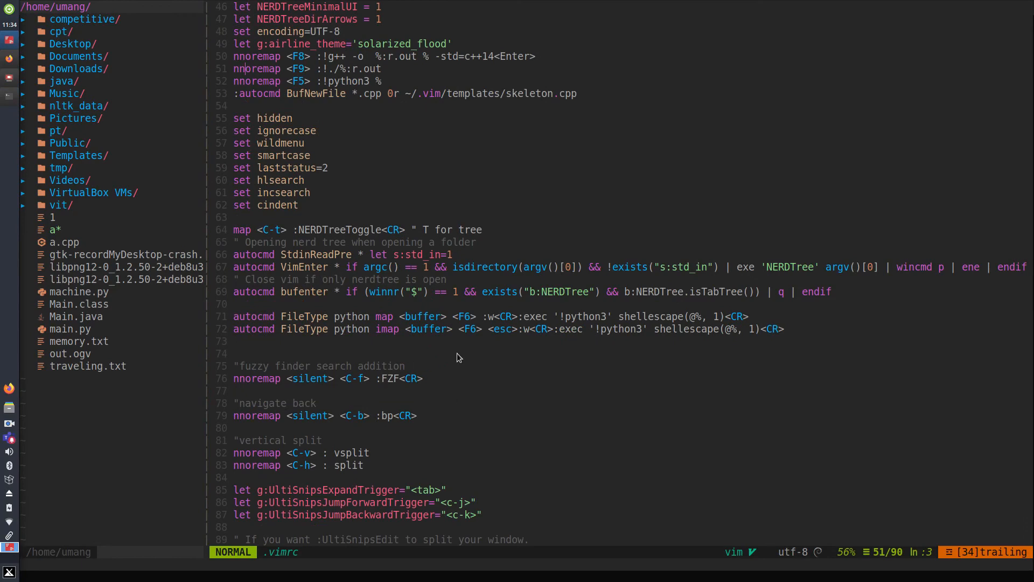
mouse_move(333, 299)
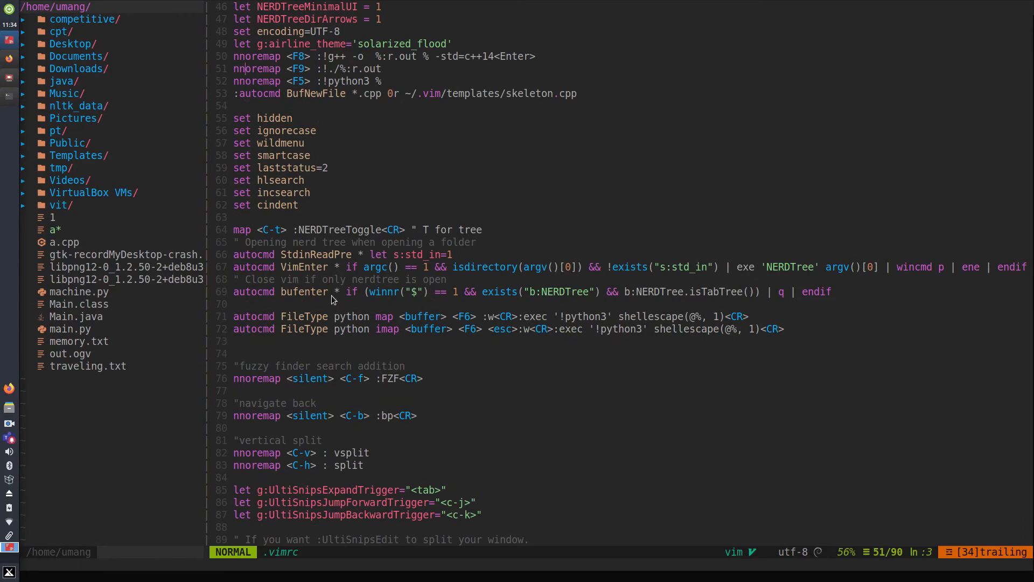
scroll(down, 3)
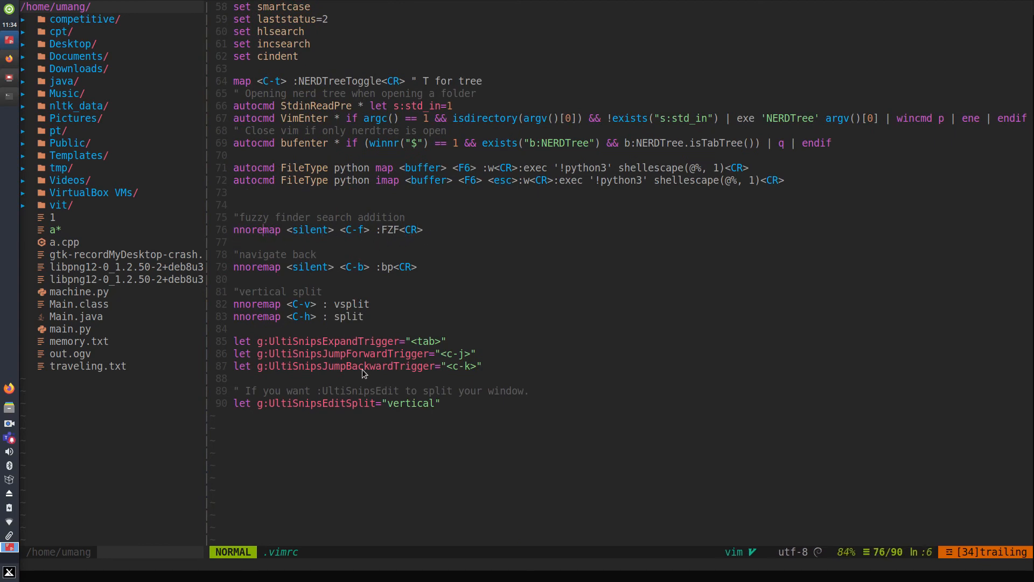
mouse_move(432, 234)
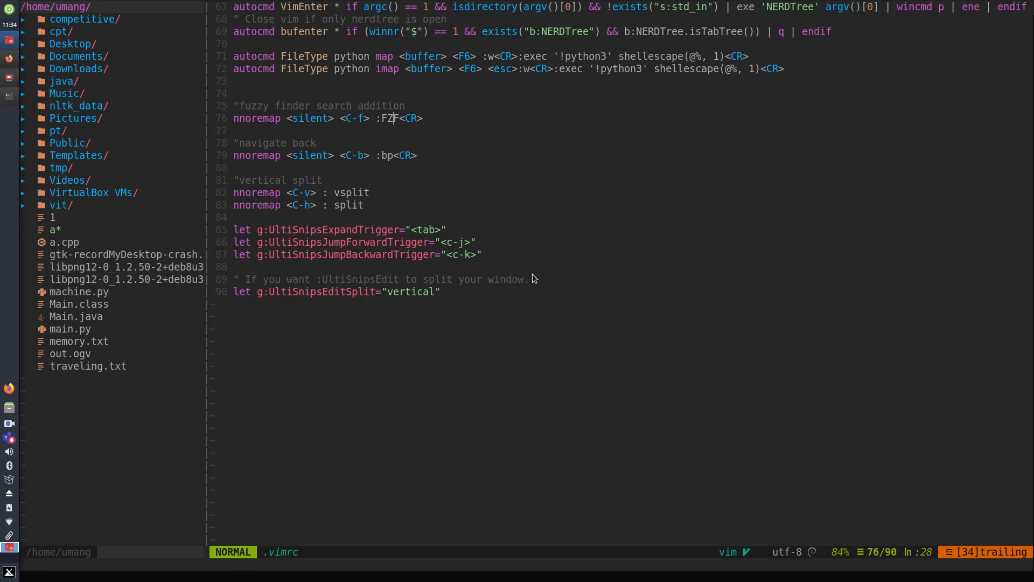
scroll(up, 3)
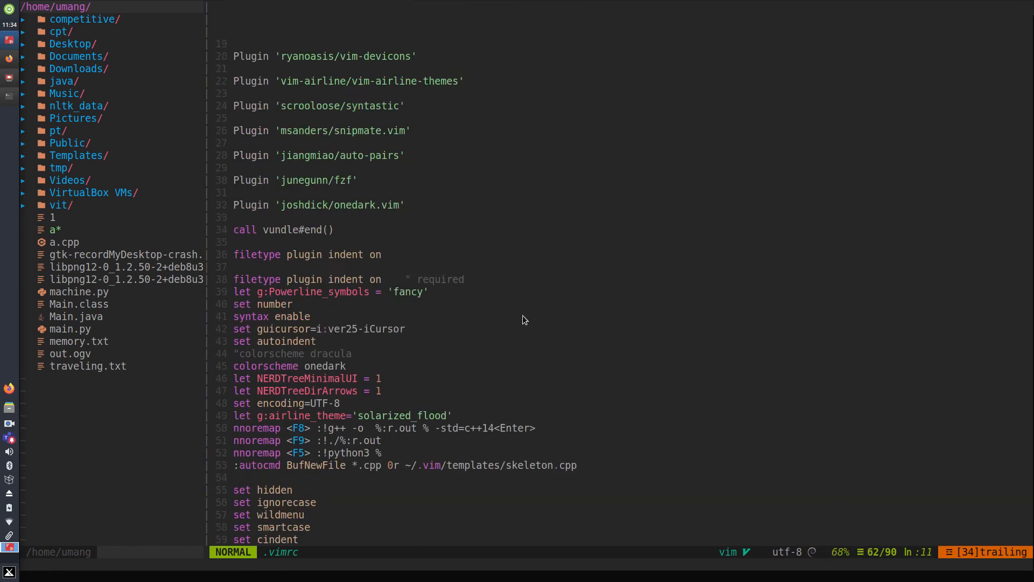
scroll(up, 3)
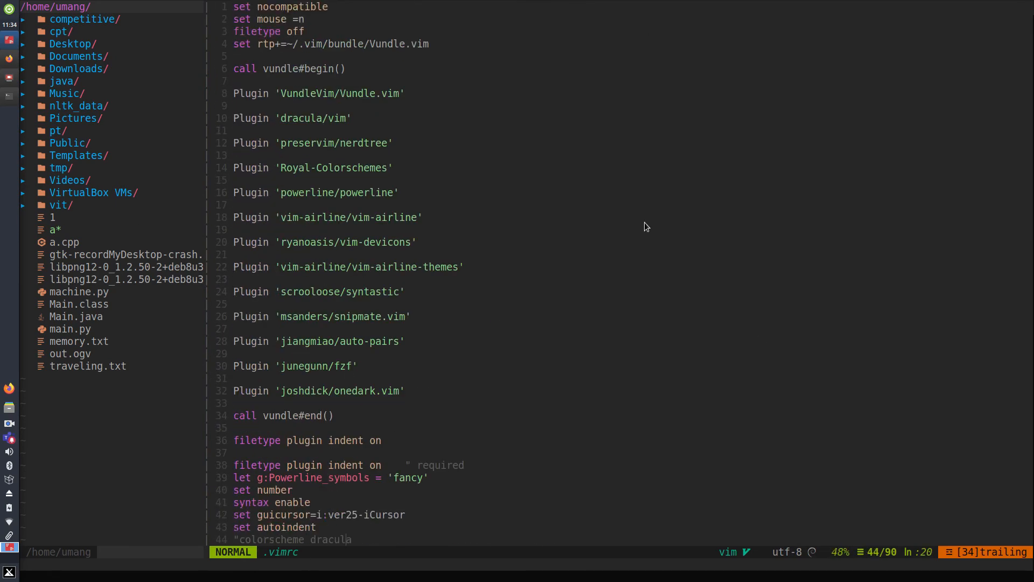
scroll(down, 3)
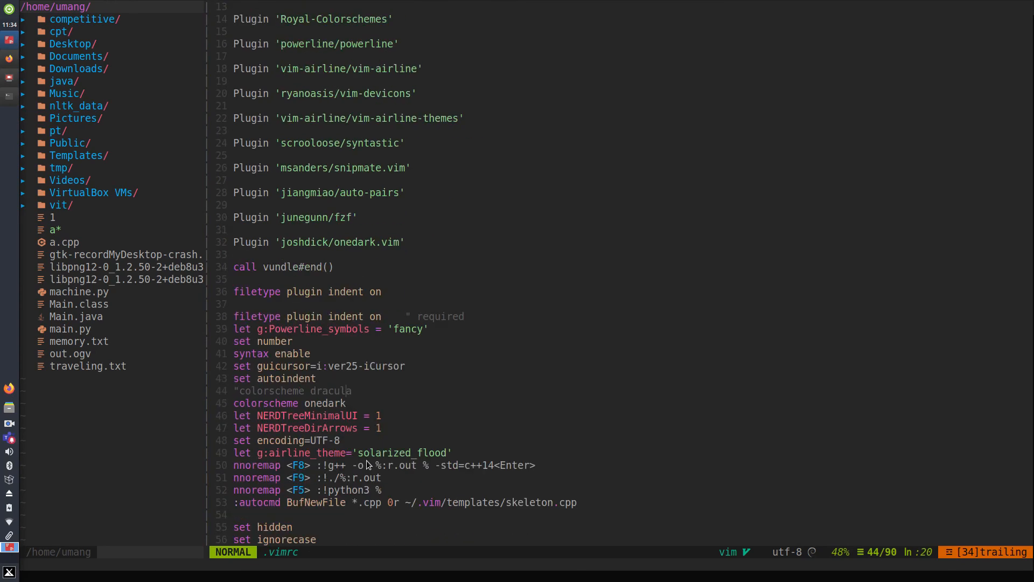
scroll(down, 3)
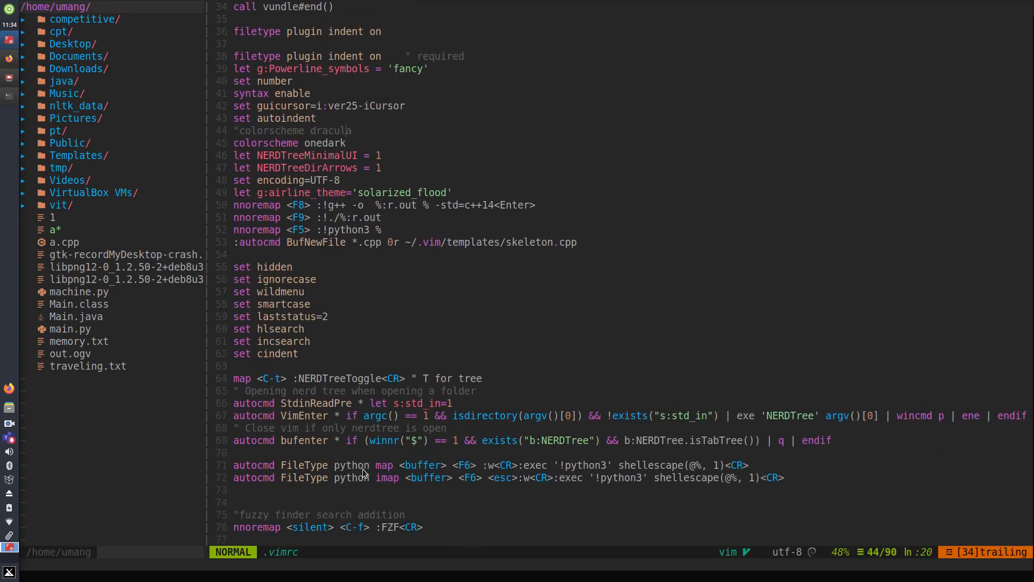
scroll(down, 3)
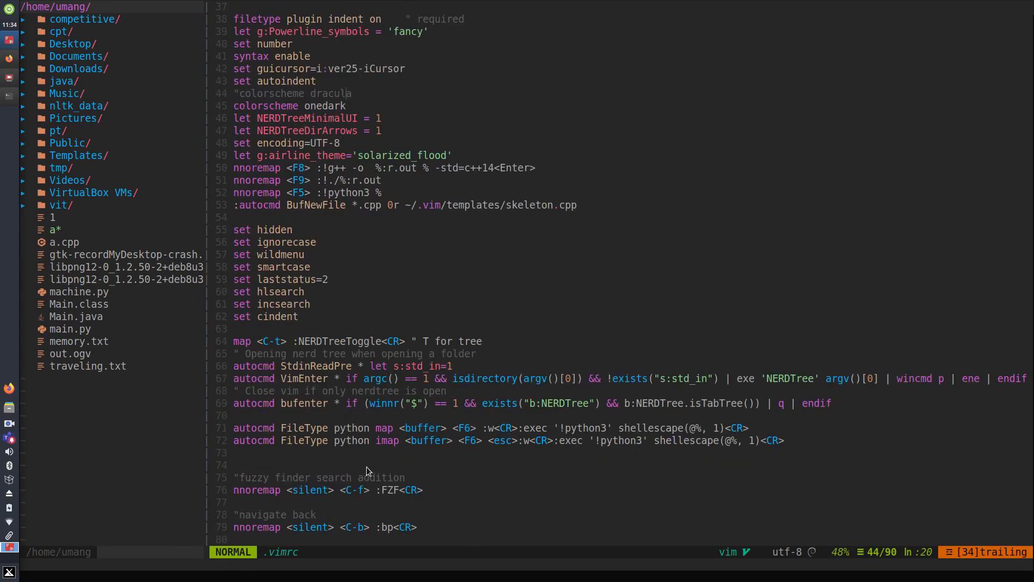
scroll(down, 3)
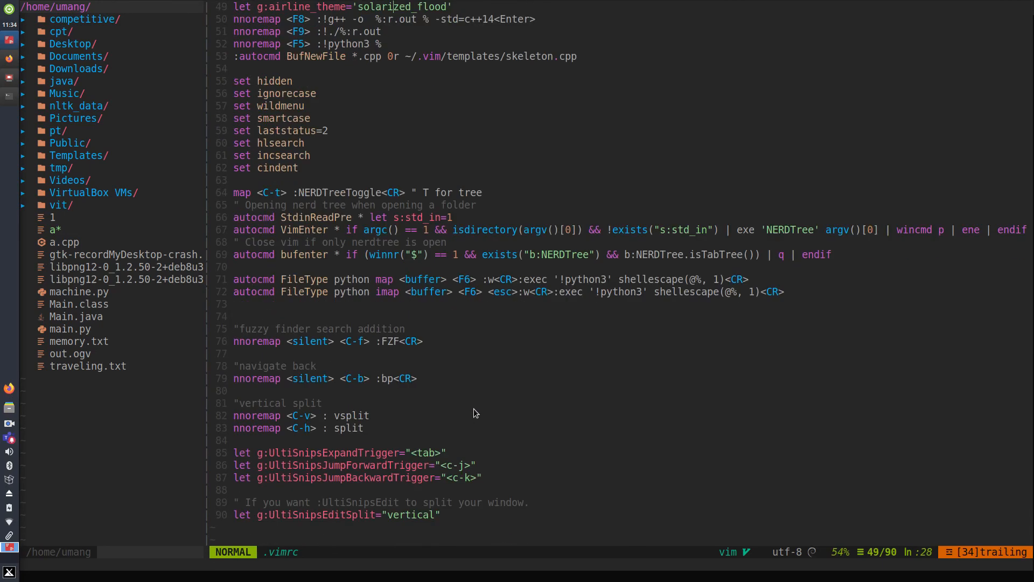
scroll(down, 3)
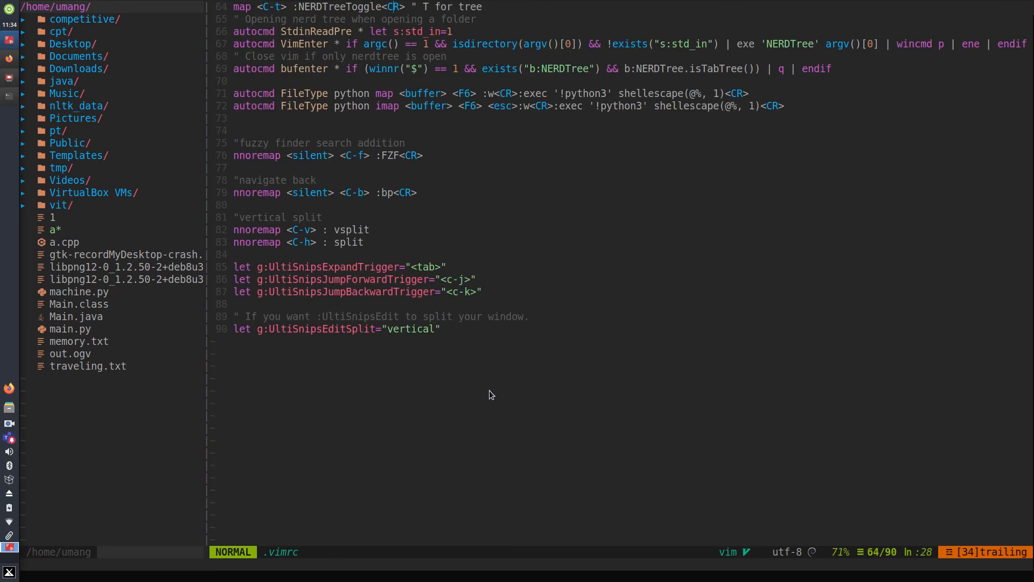
scroll(up, 3)
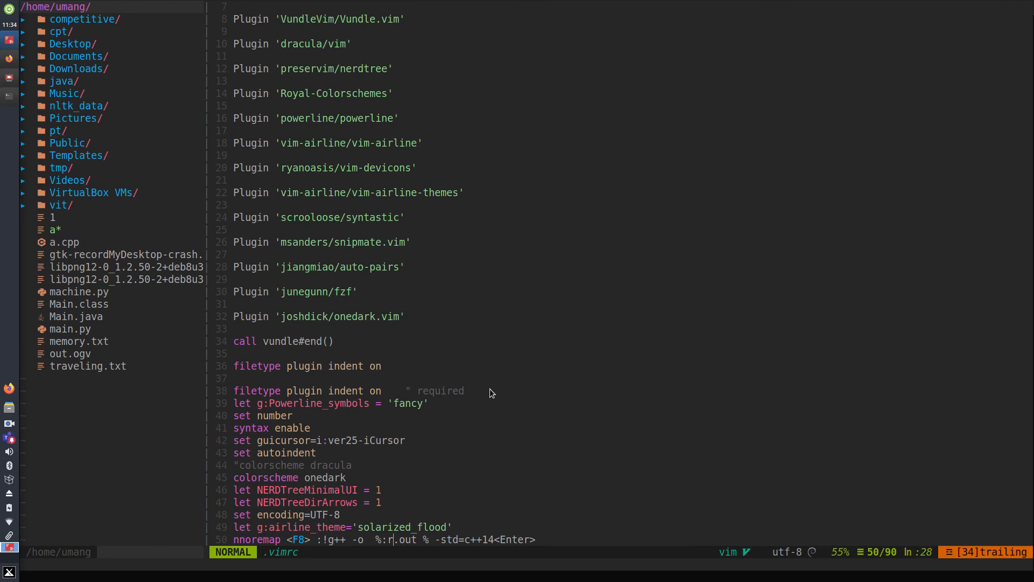
scroll(down, 3)
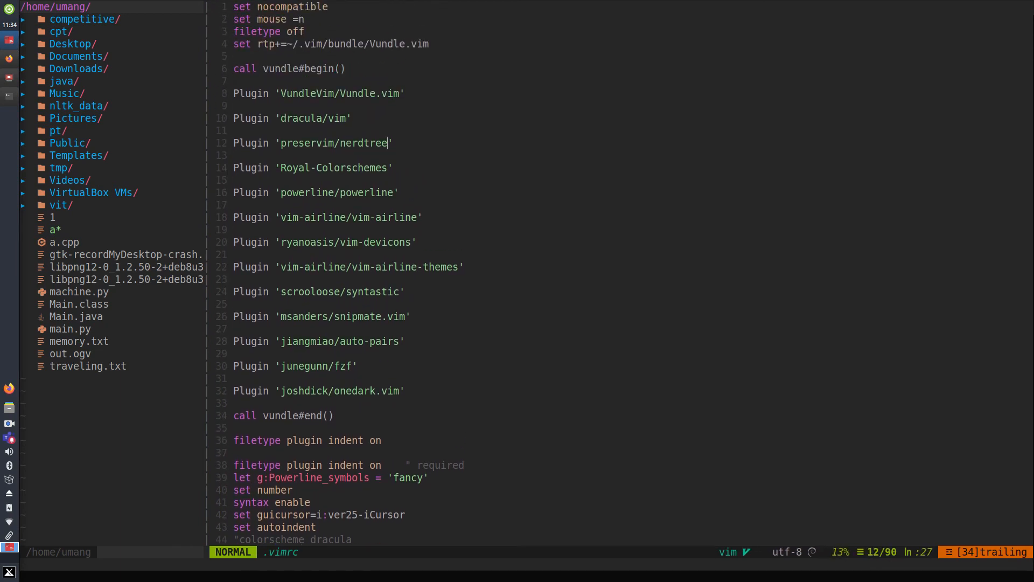
scroll(down, 3)
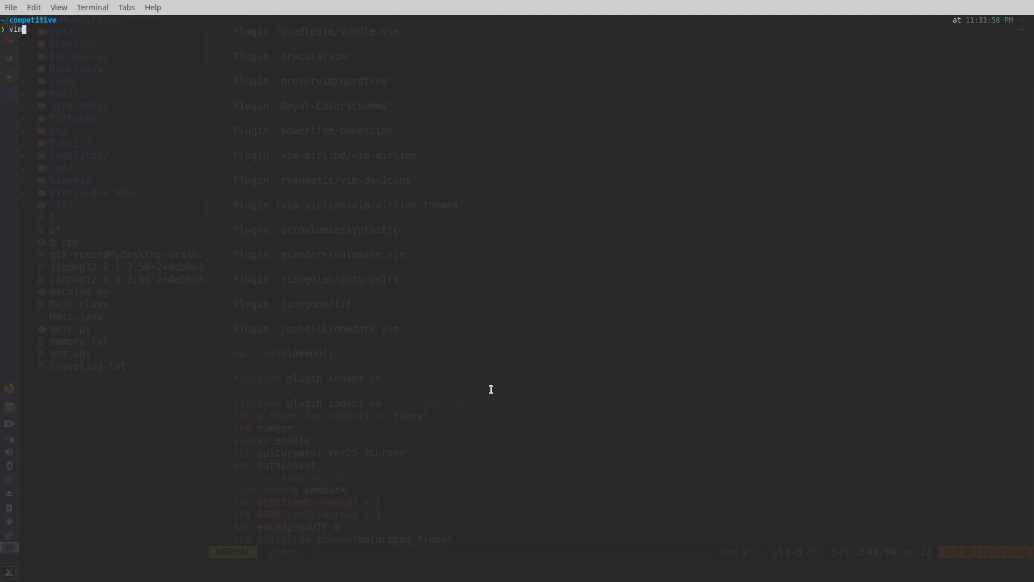
Reopen name.cpp in Vim, jump down to the FIO line in main, then back to the top
text(name.)
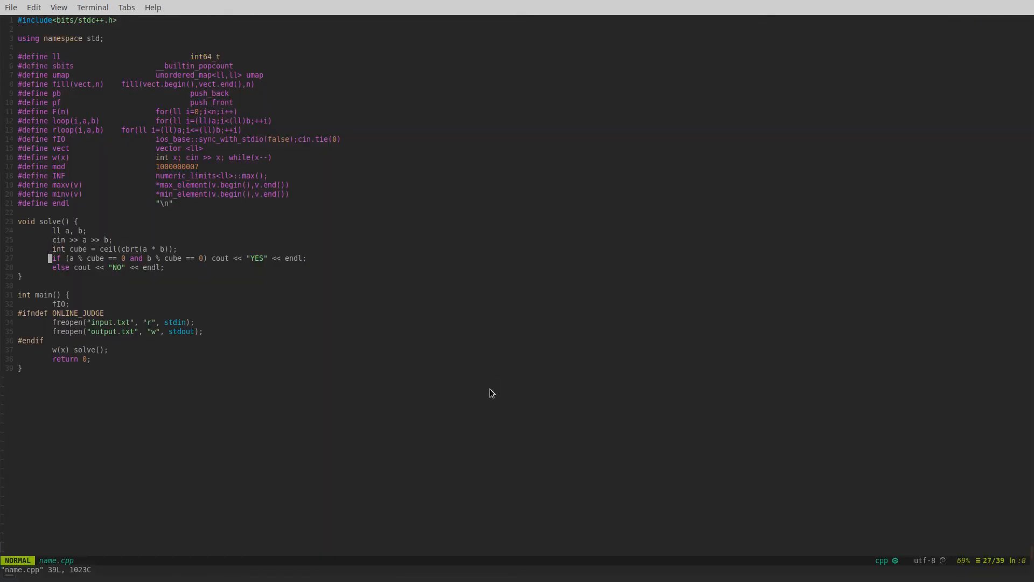
mouse_move(714, 123)
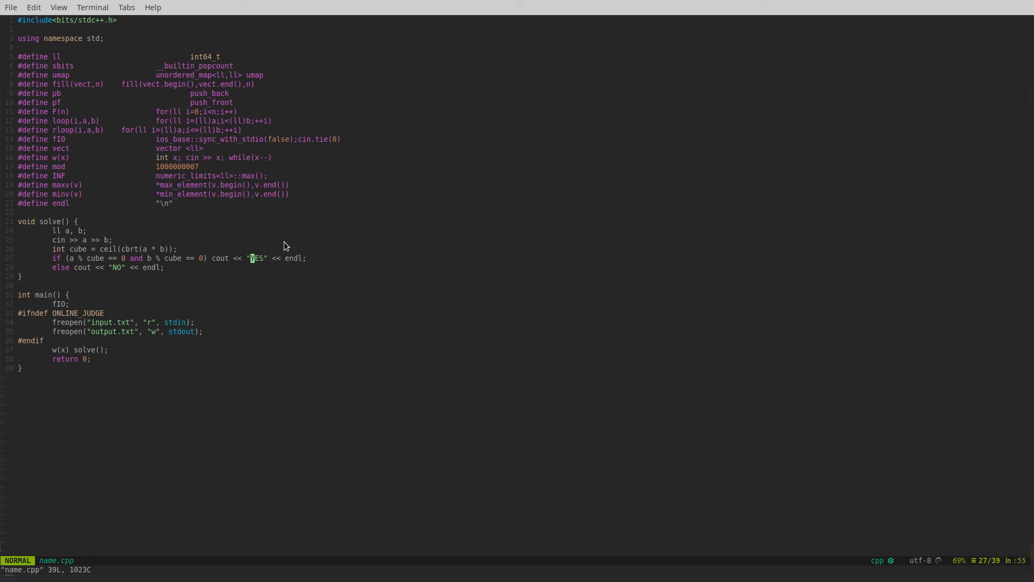
key(l)
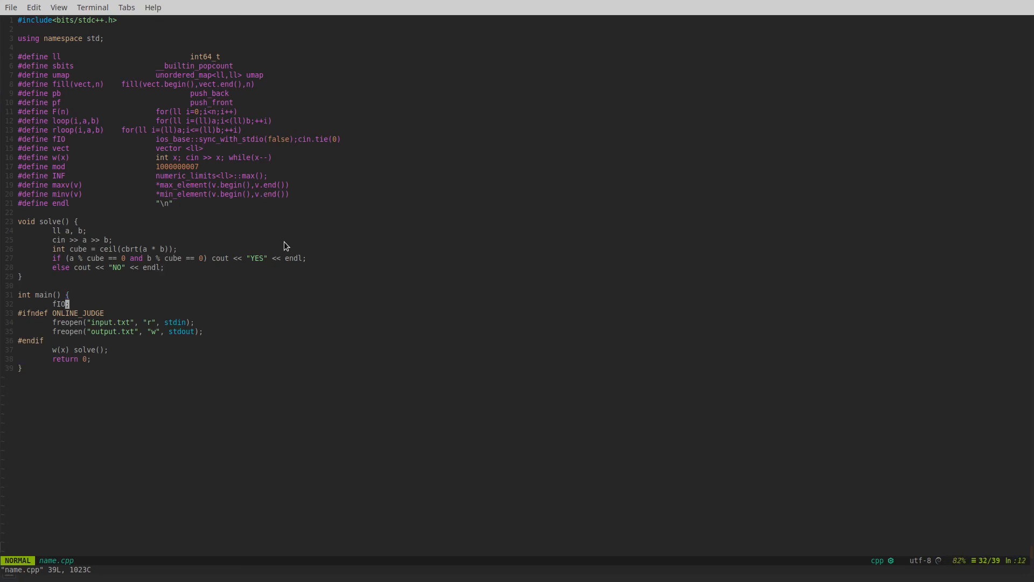
key(gg)
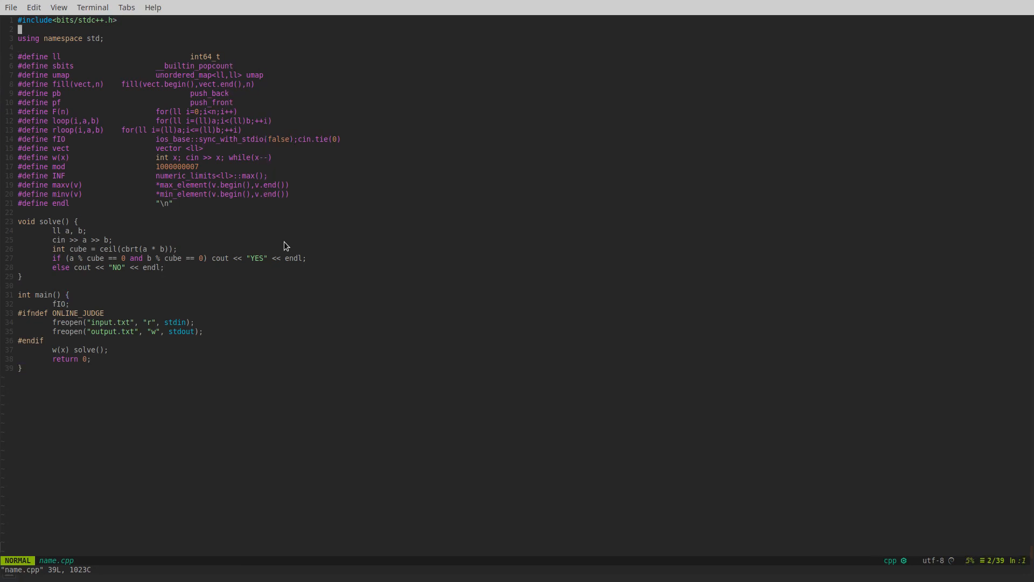